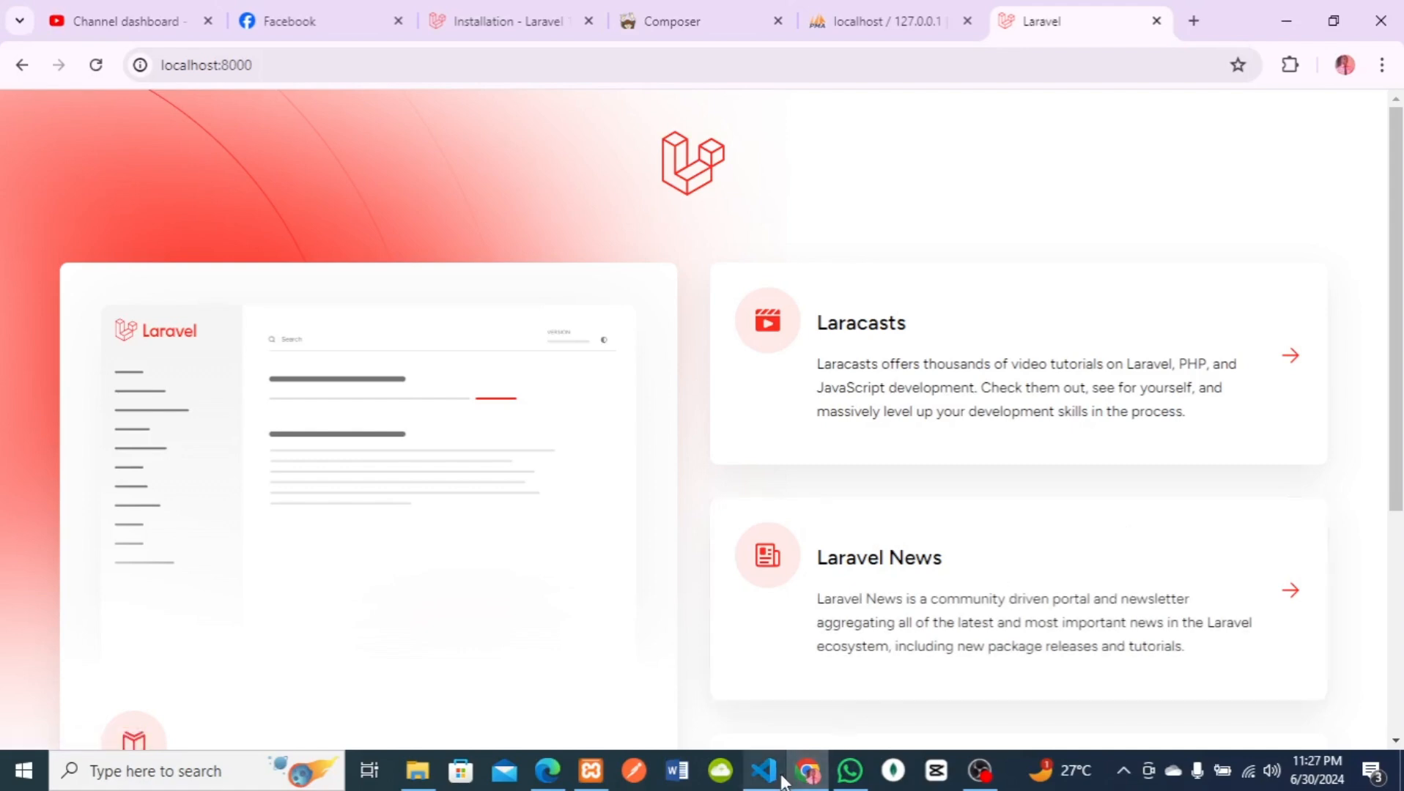
mouse_move(785, 768)
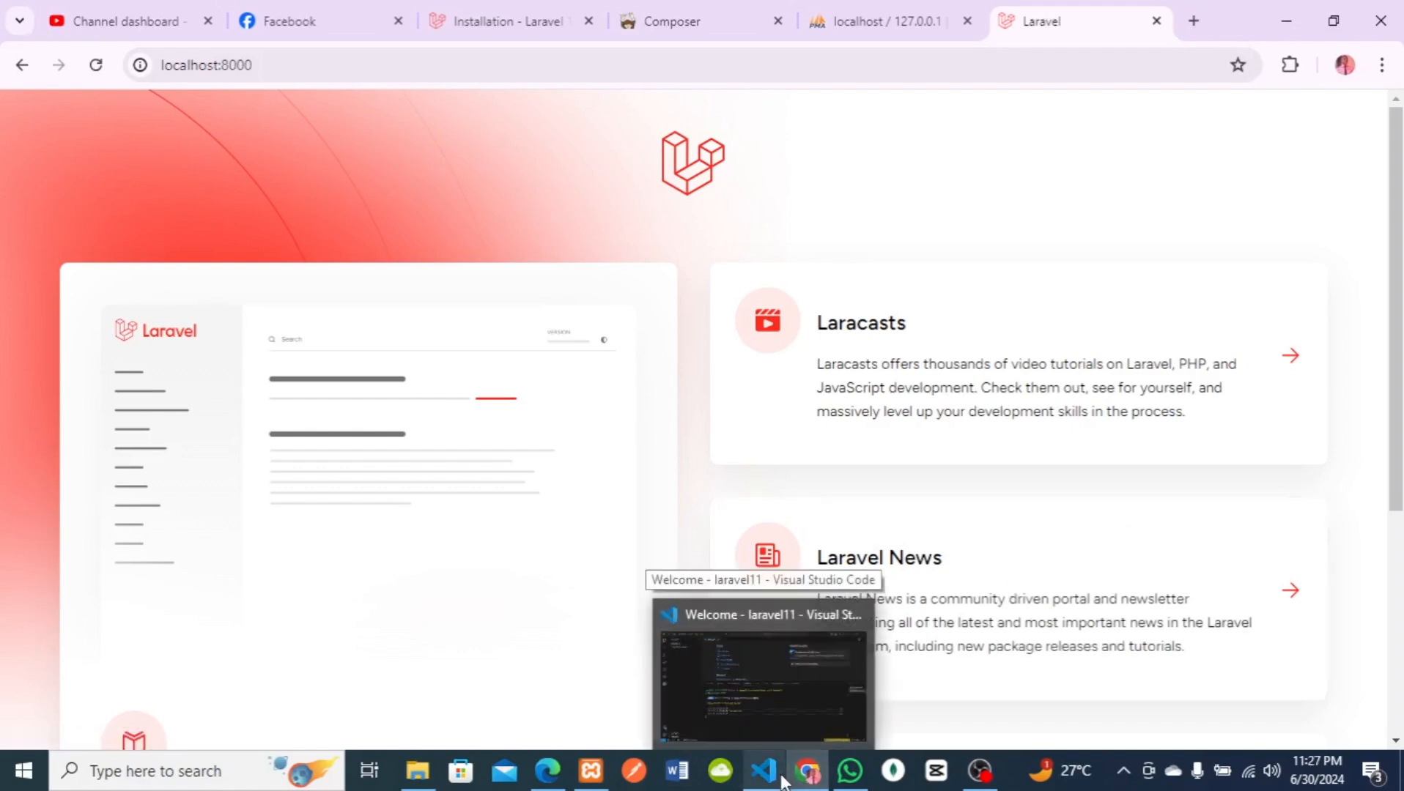
mouse_move(897, 32)
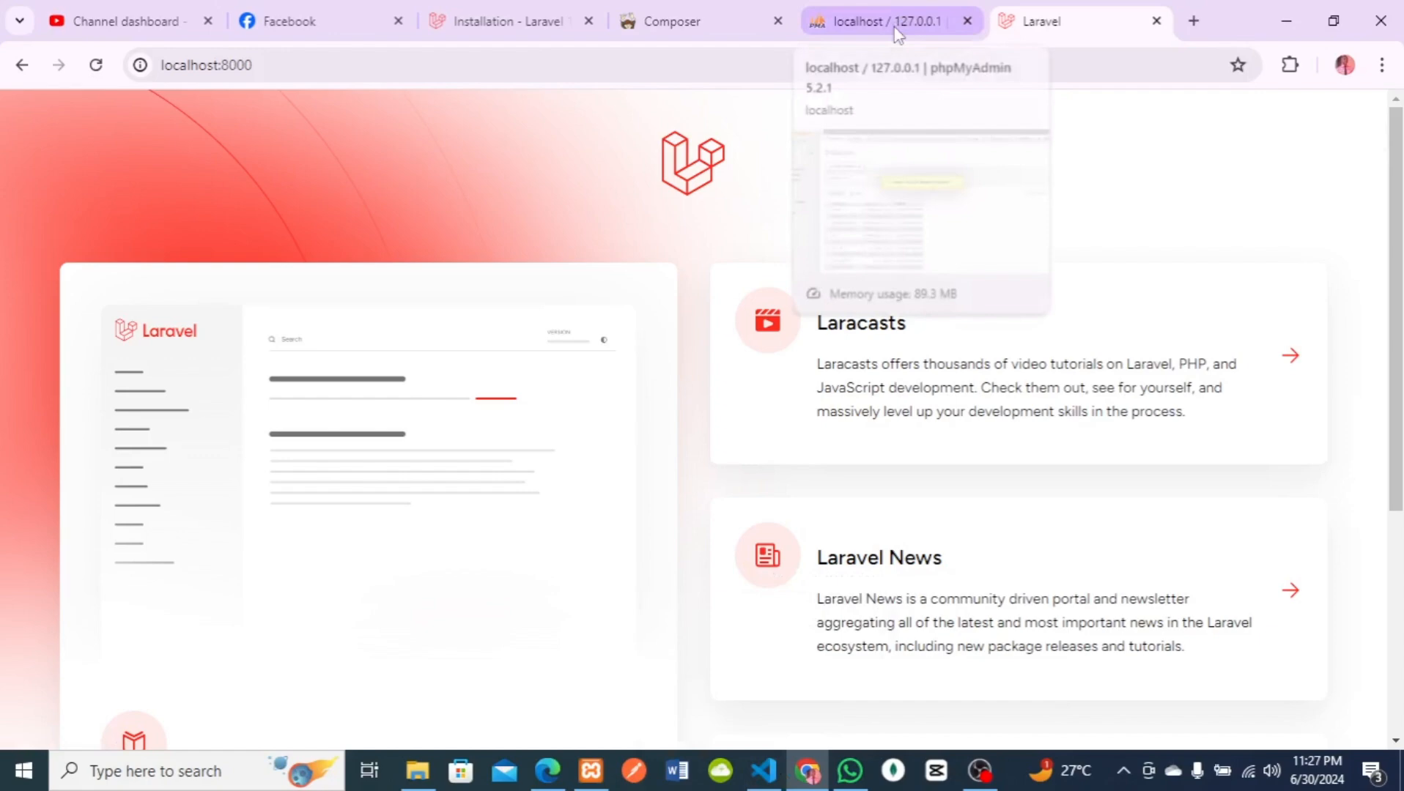
- Switch the browser from the Laravel welcome page to the phpMyAdmin Databases page
left_click(887, 20)
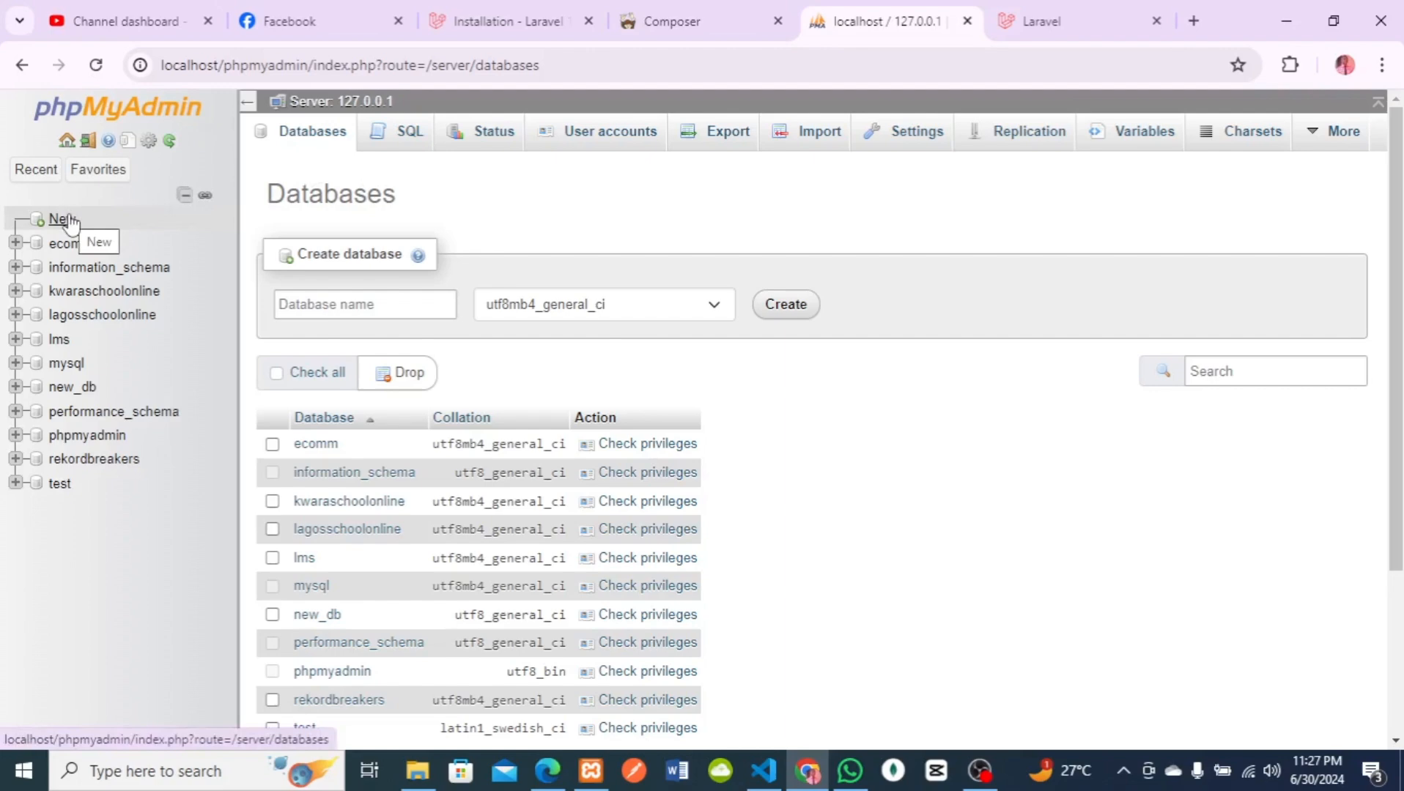
- Create an empty database named laravel11_db with utf8mb4_general_ci collation
left_click(364, 303)
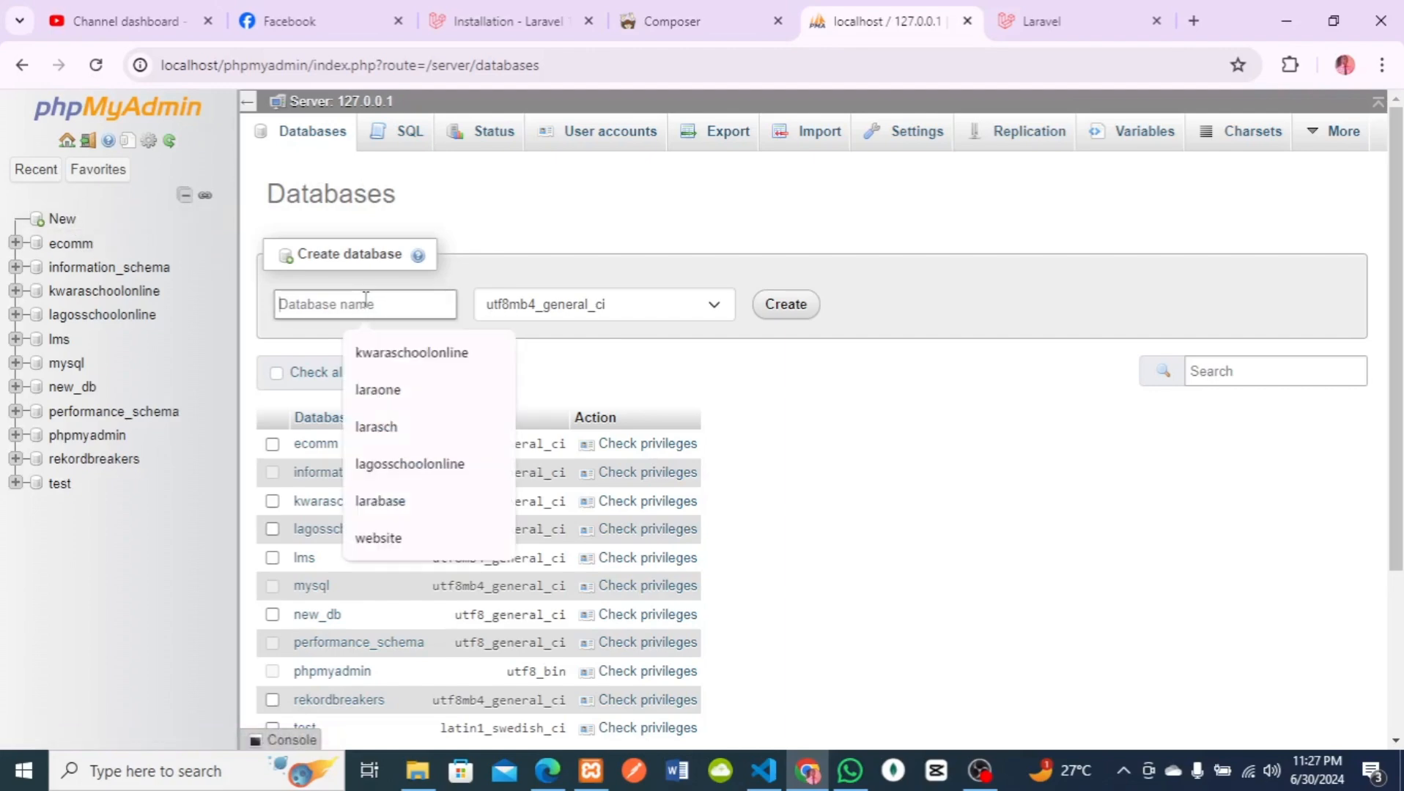
type("laa")
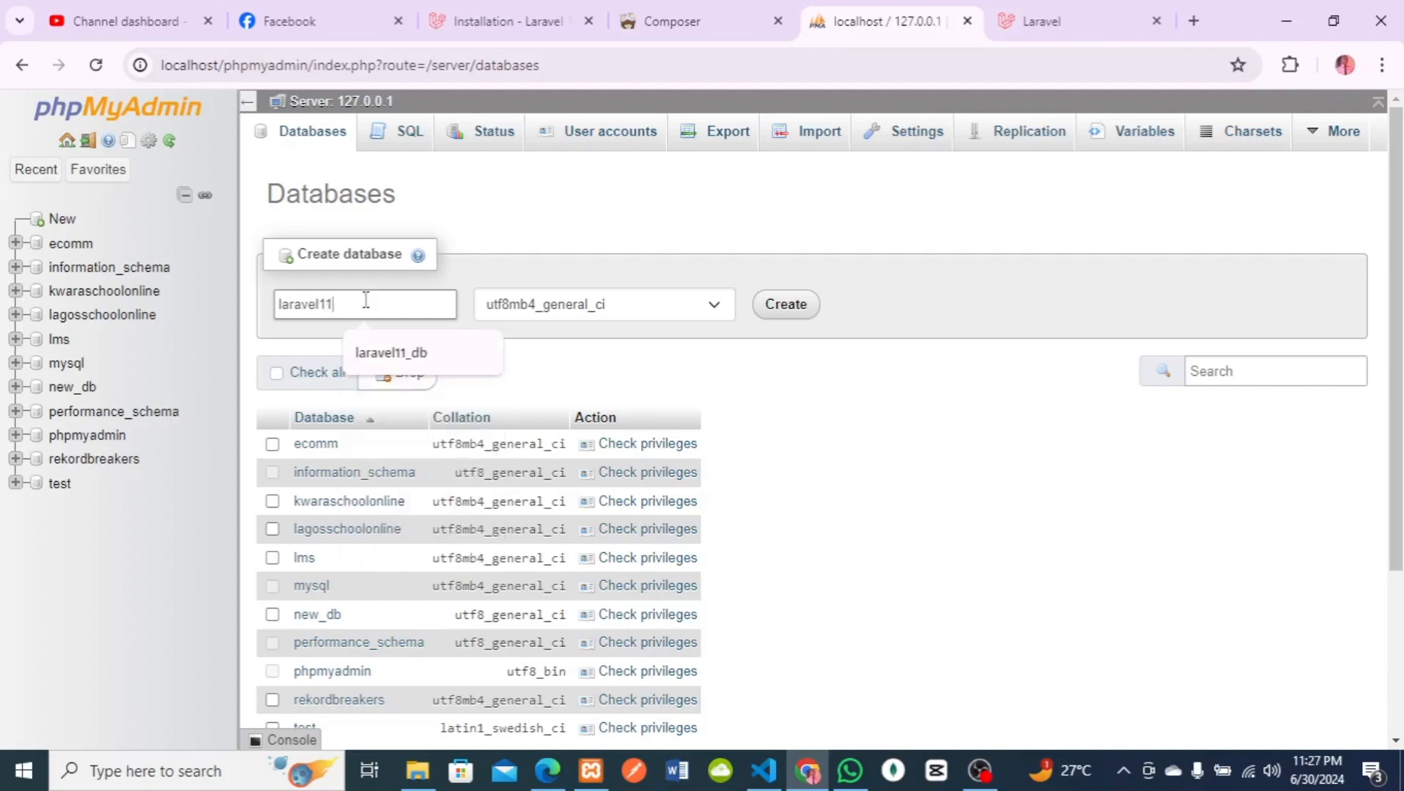
left_click(391, 351)
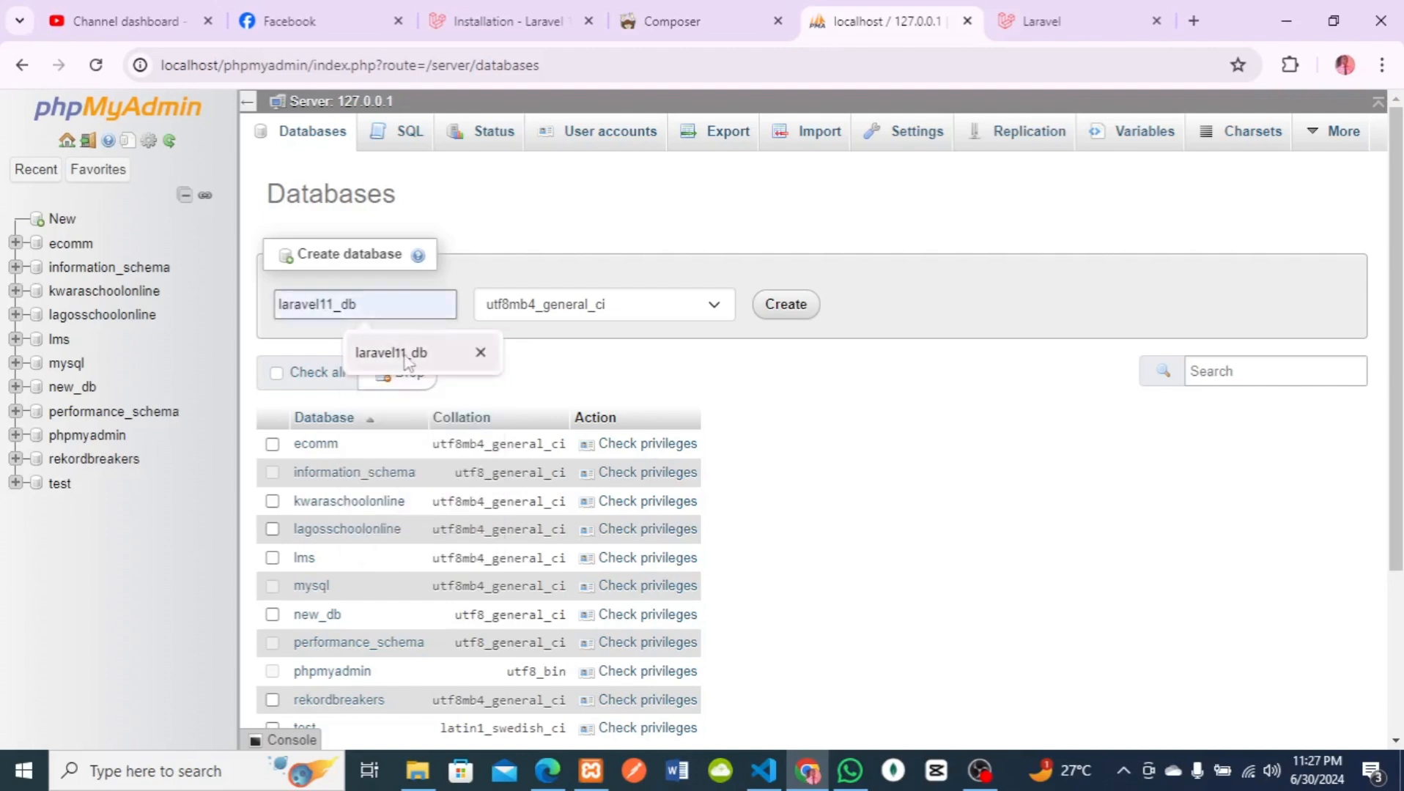
left_click(785, 304)
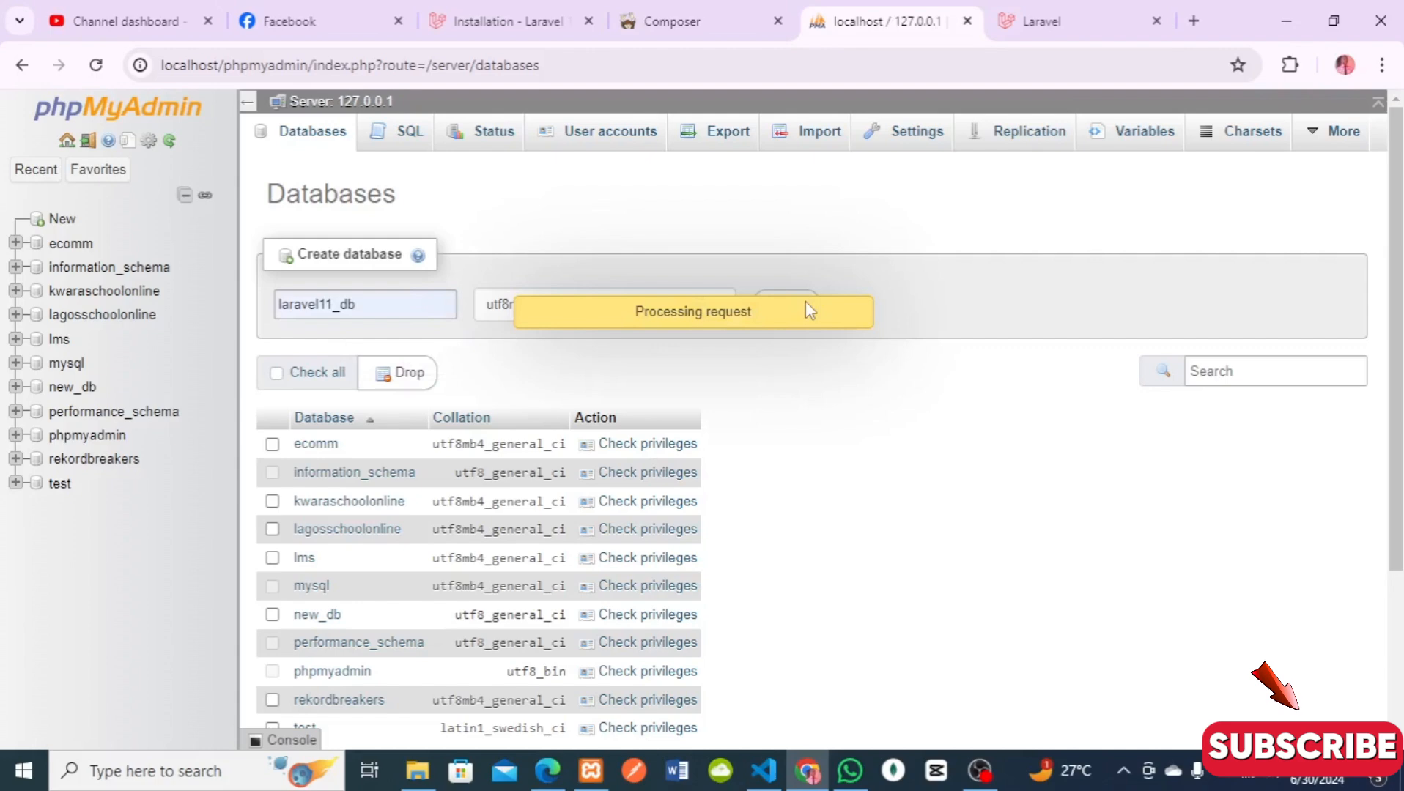
left_click(787, 306)
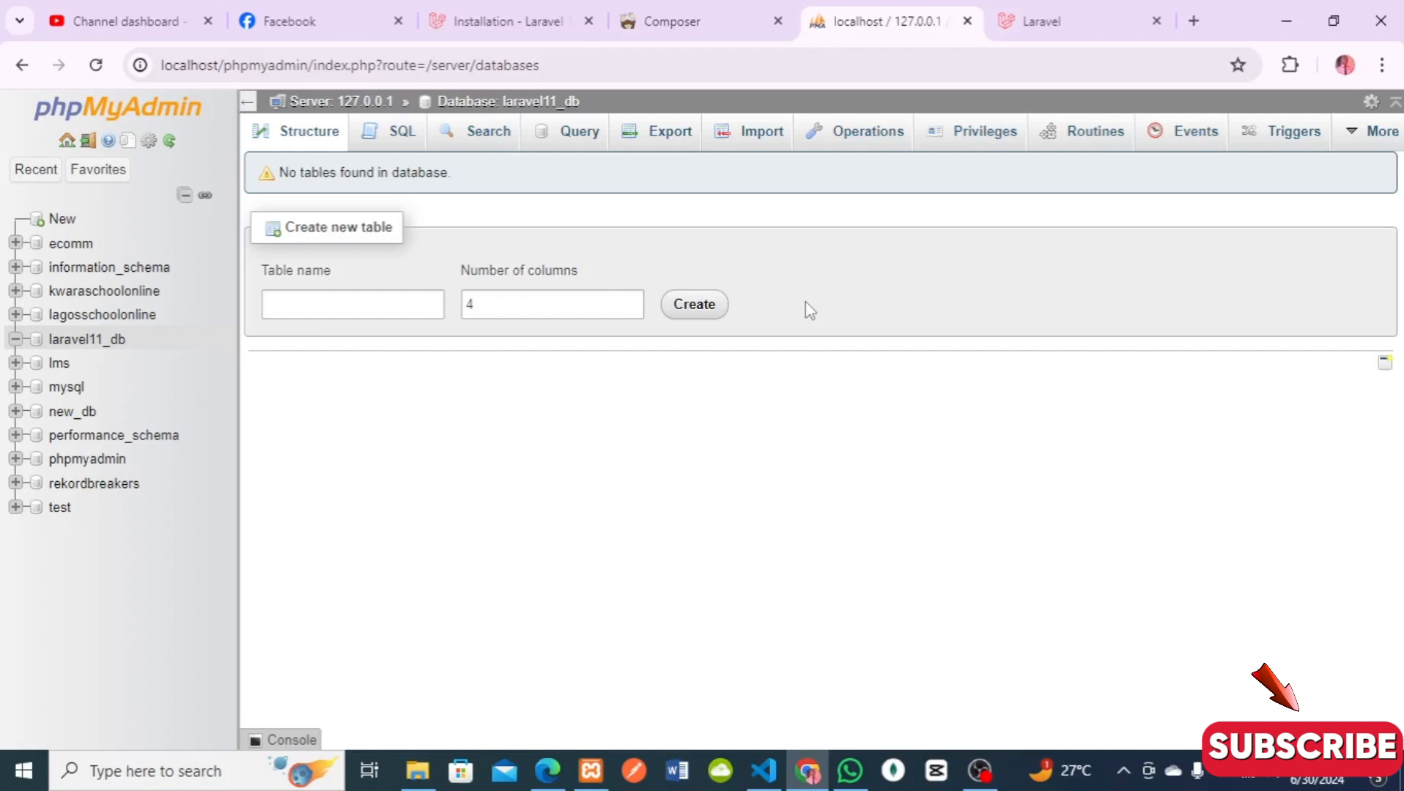
mouse_move(838, 627)
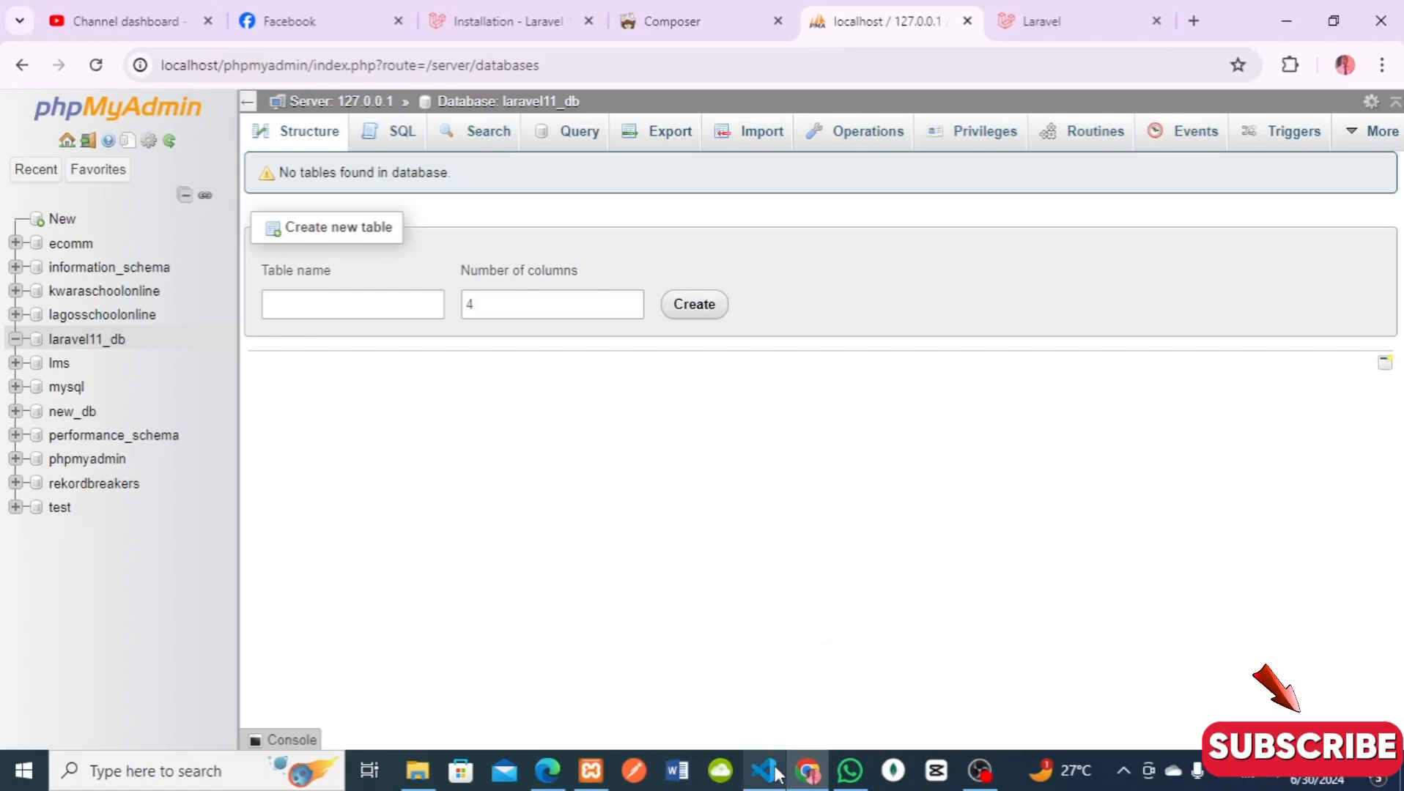
- Bring VS Code forward, shrink the terminal and expand the my-first-laravel11 folder
left_click(765, 769)
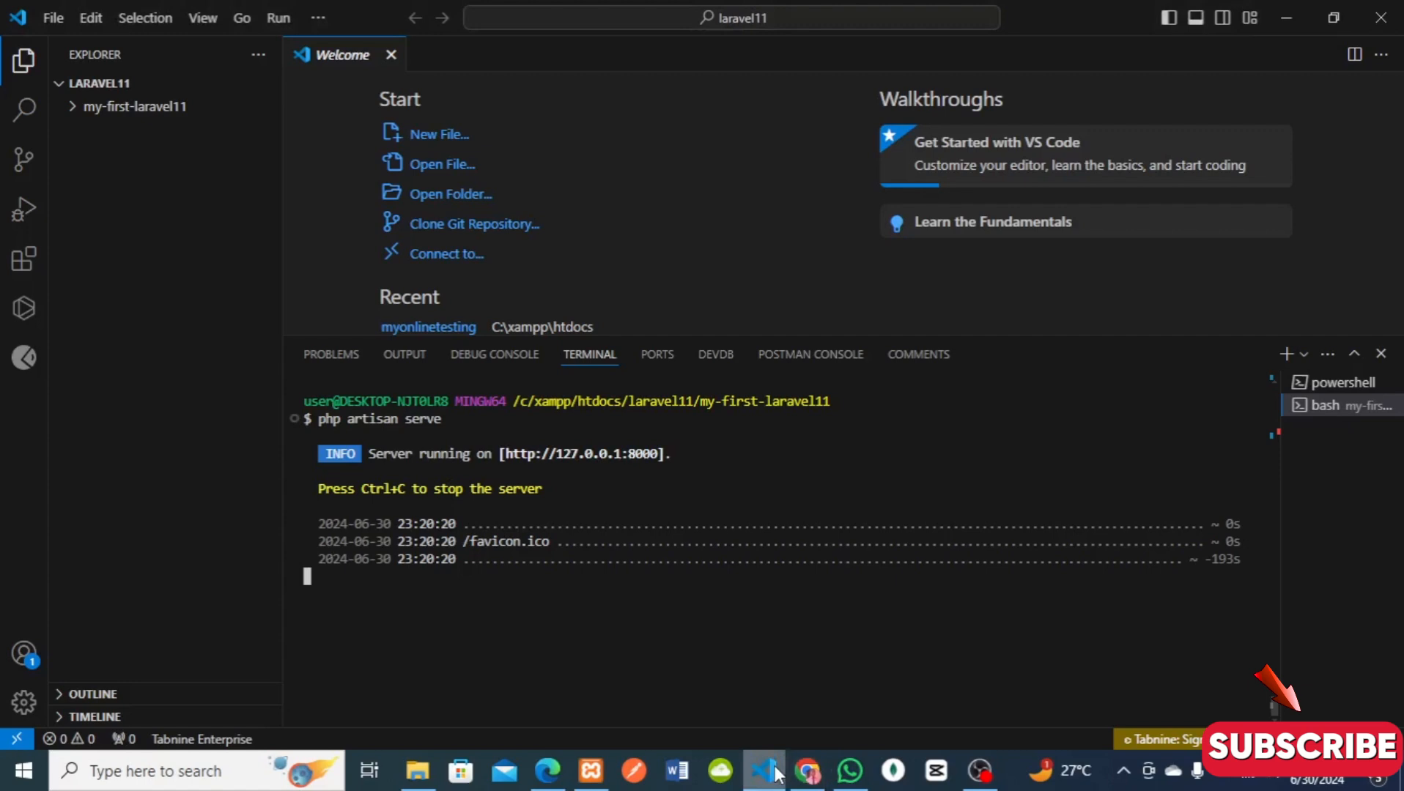
mouse_move(1014, 341)
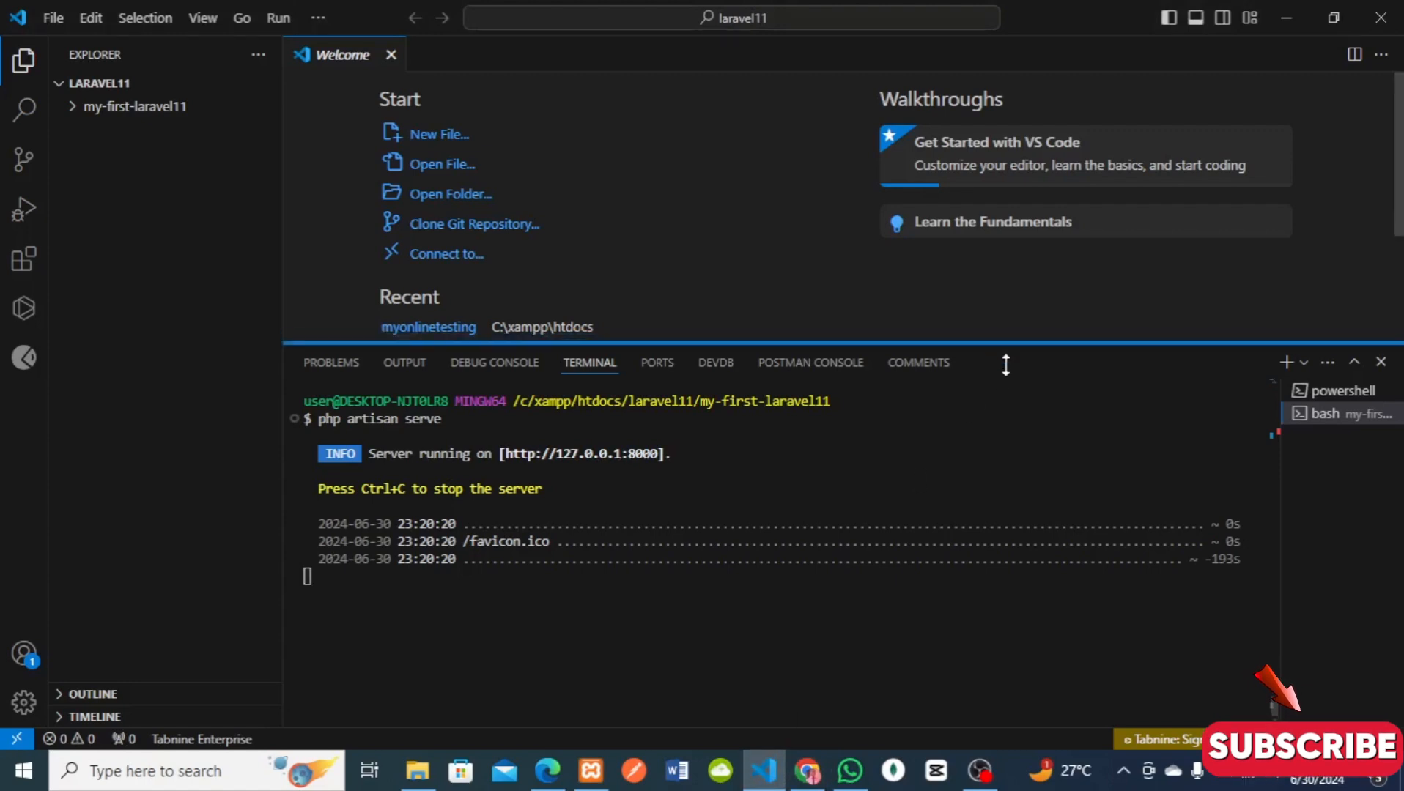
left_click_drag(1005, 365, 1011, 483)
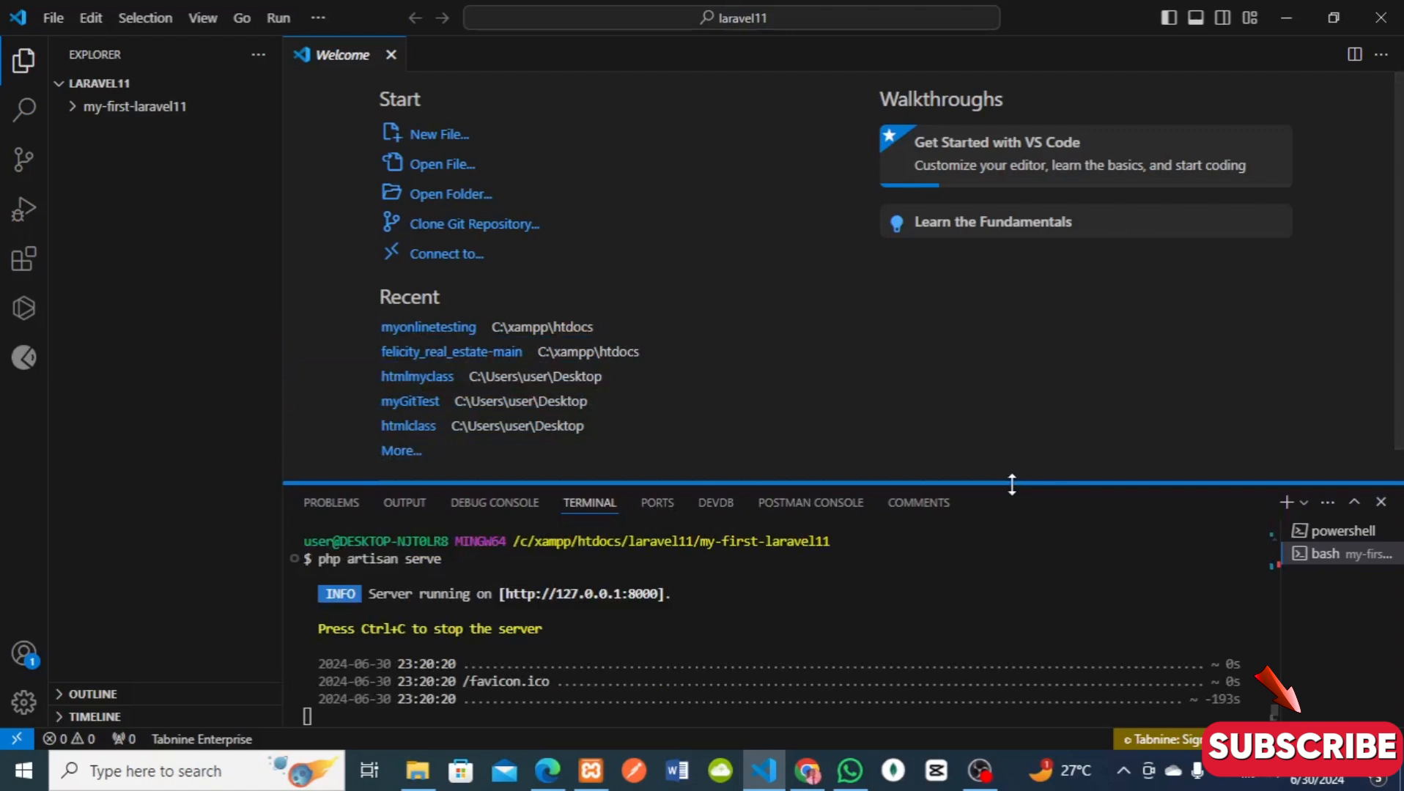
mouse_move(538, 290)
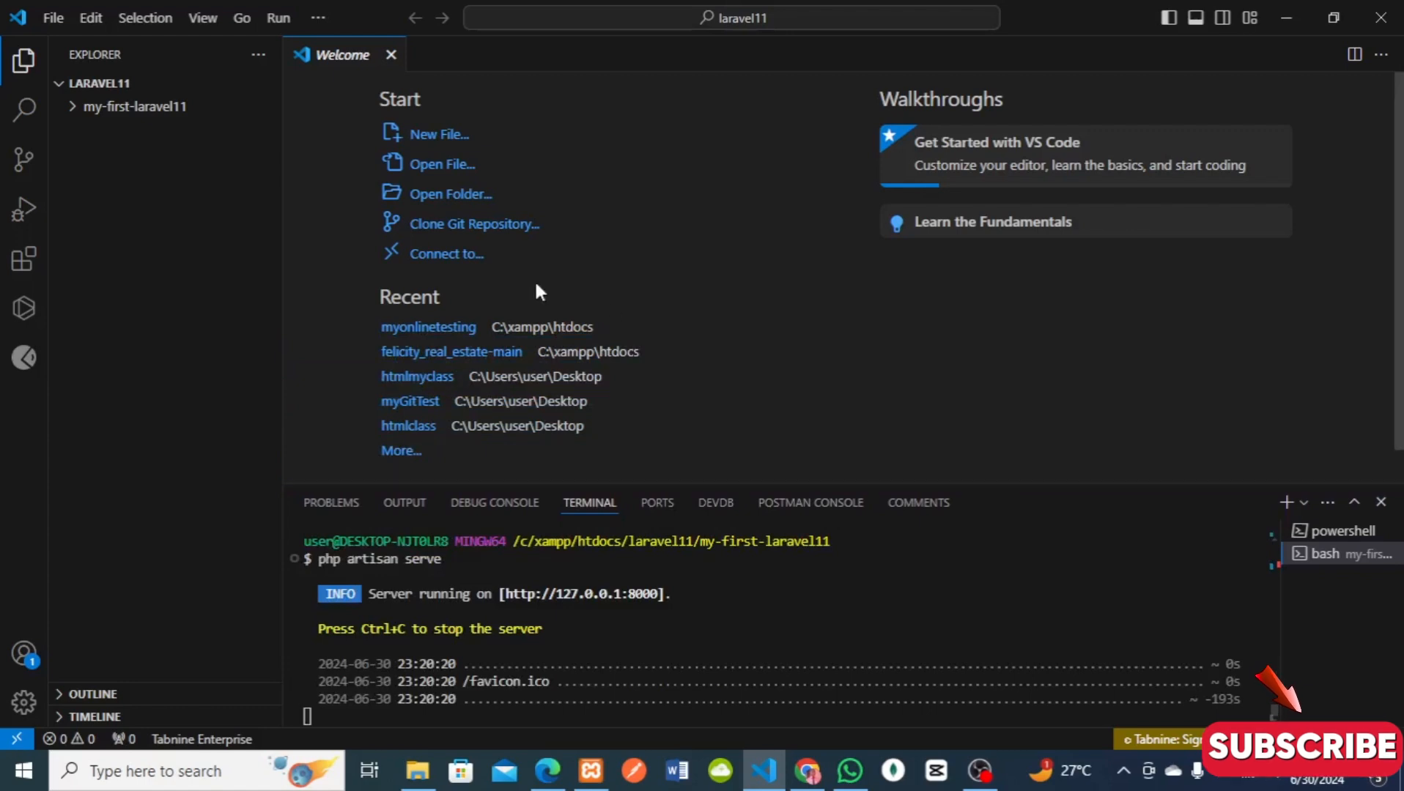
mouse_move(79, 117)
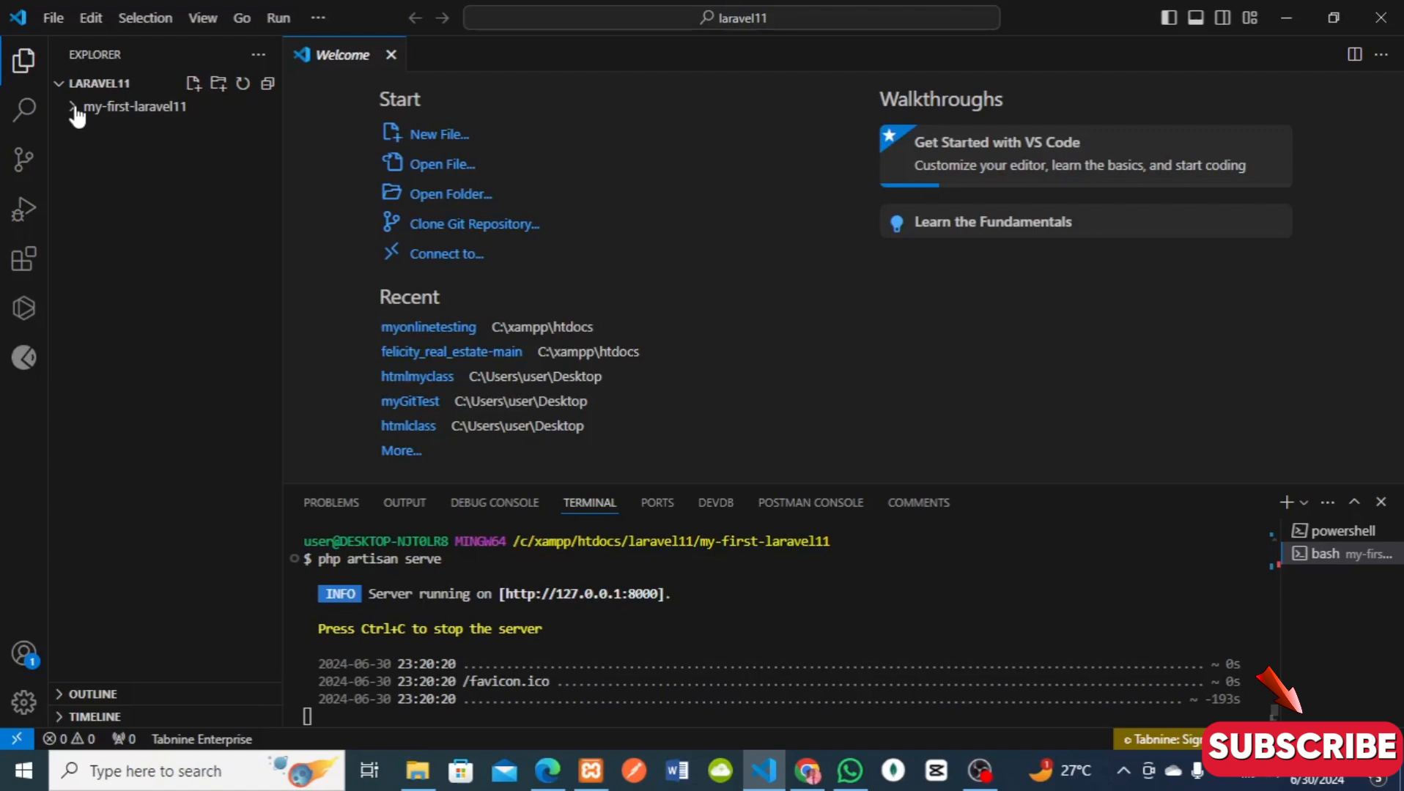
left_click(74, 106)
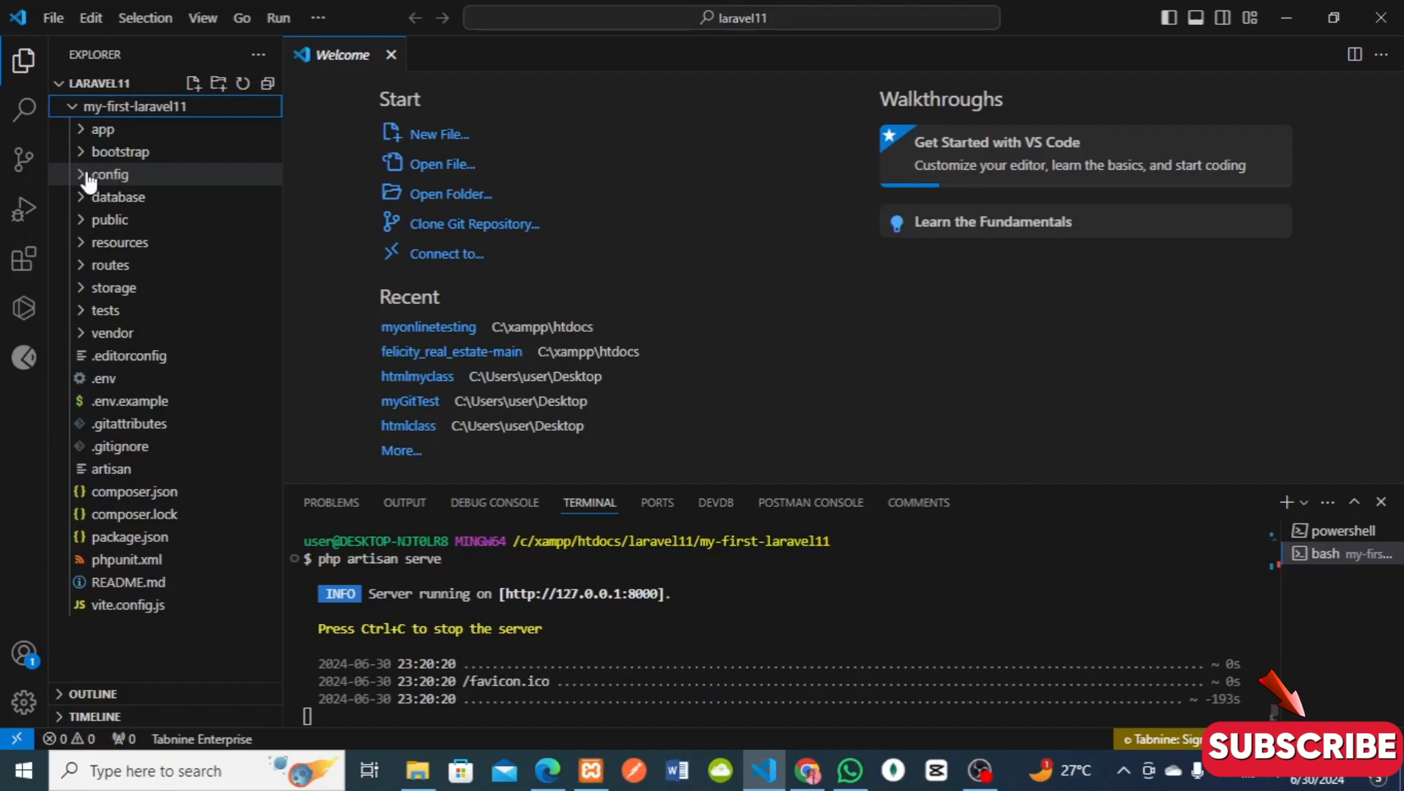
- View config/database.php and scroll to the mysql connection array
left_click(109, 174)
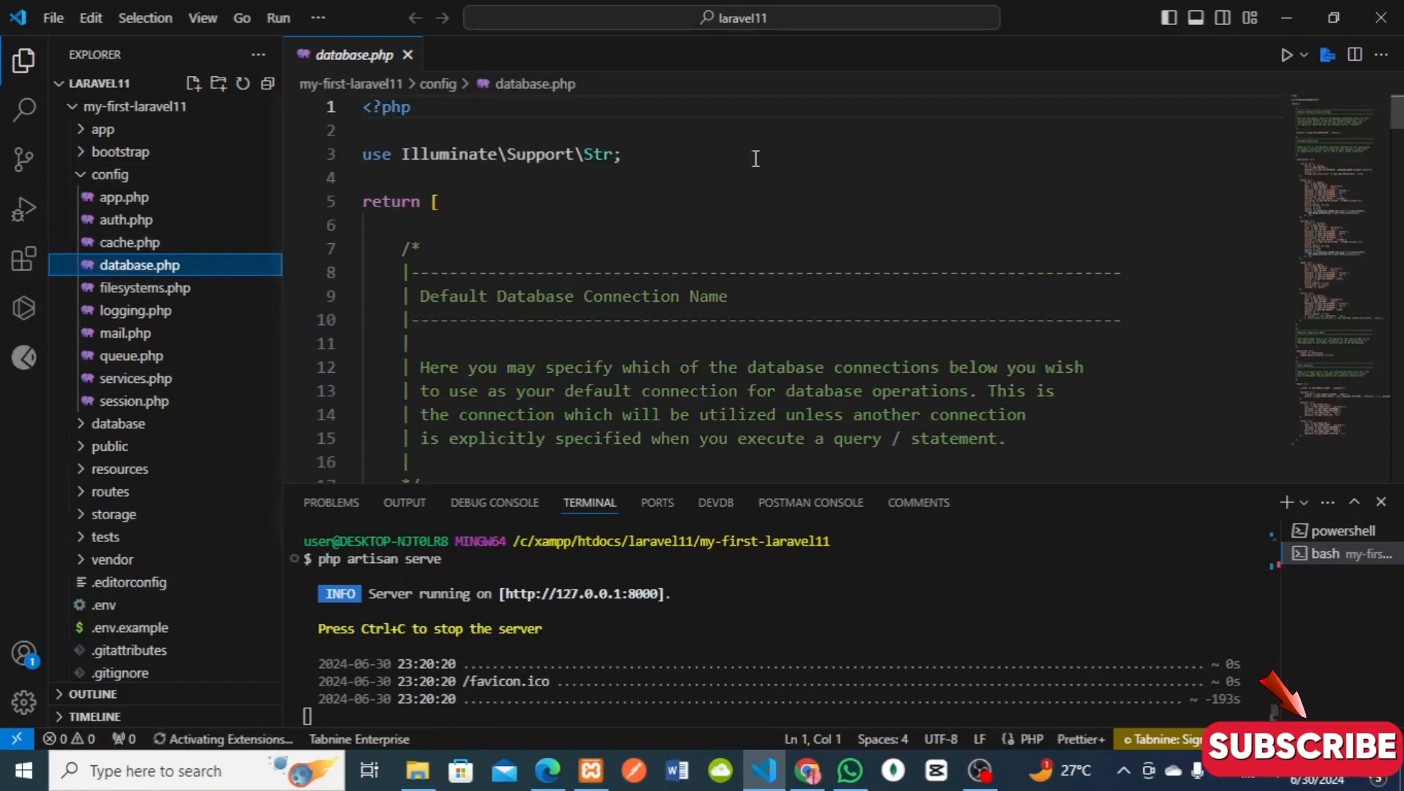
left_click(621, 272)
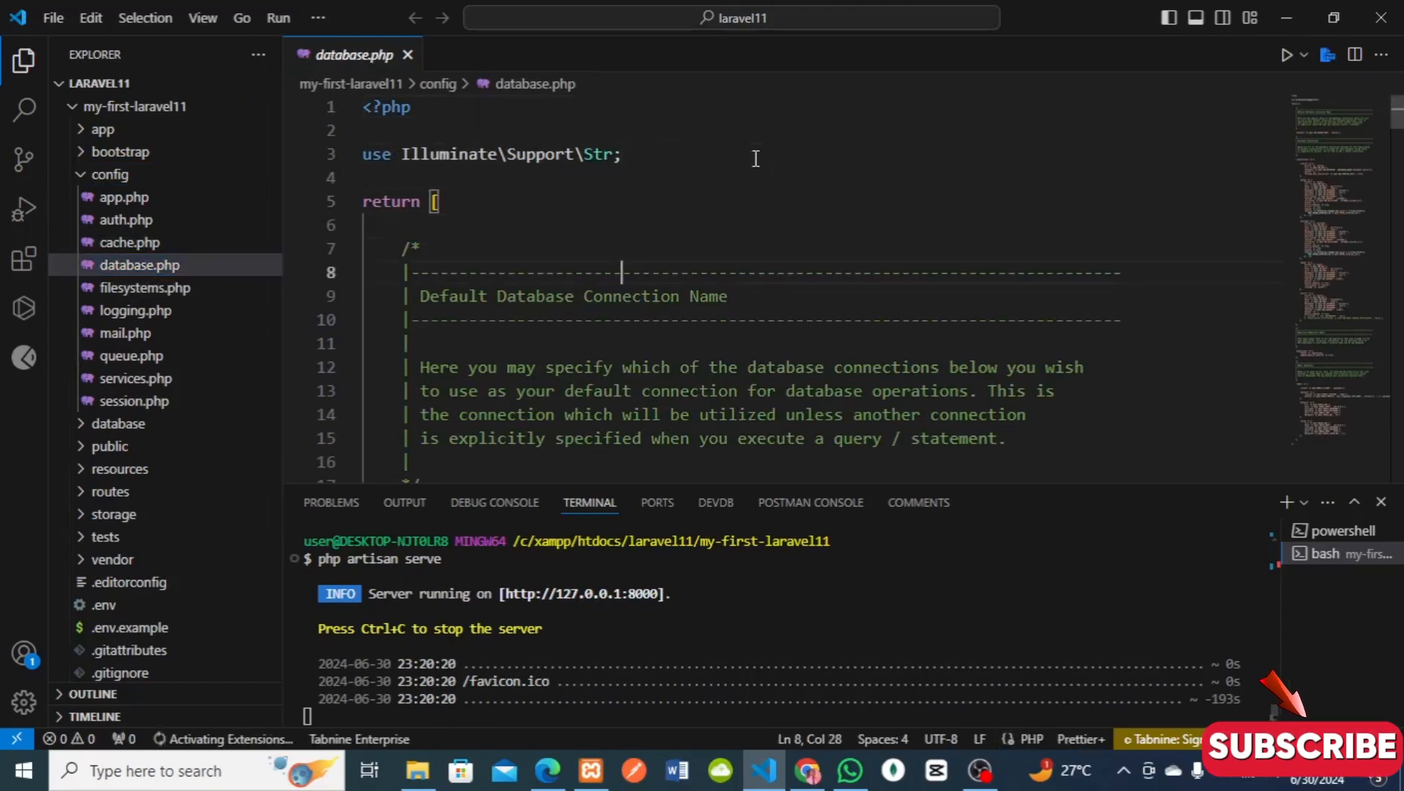
scroll("down", 3)
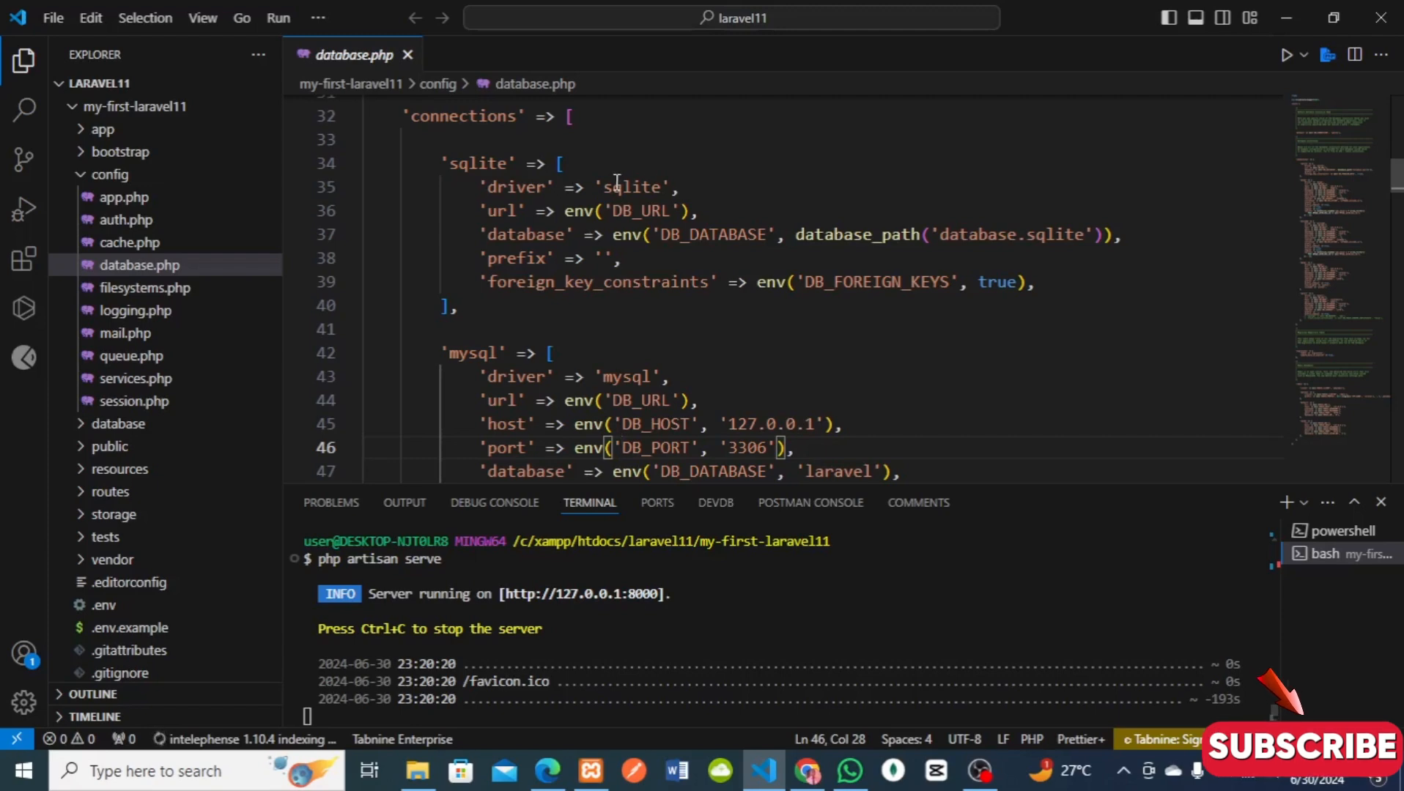
scroll("down", 3)
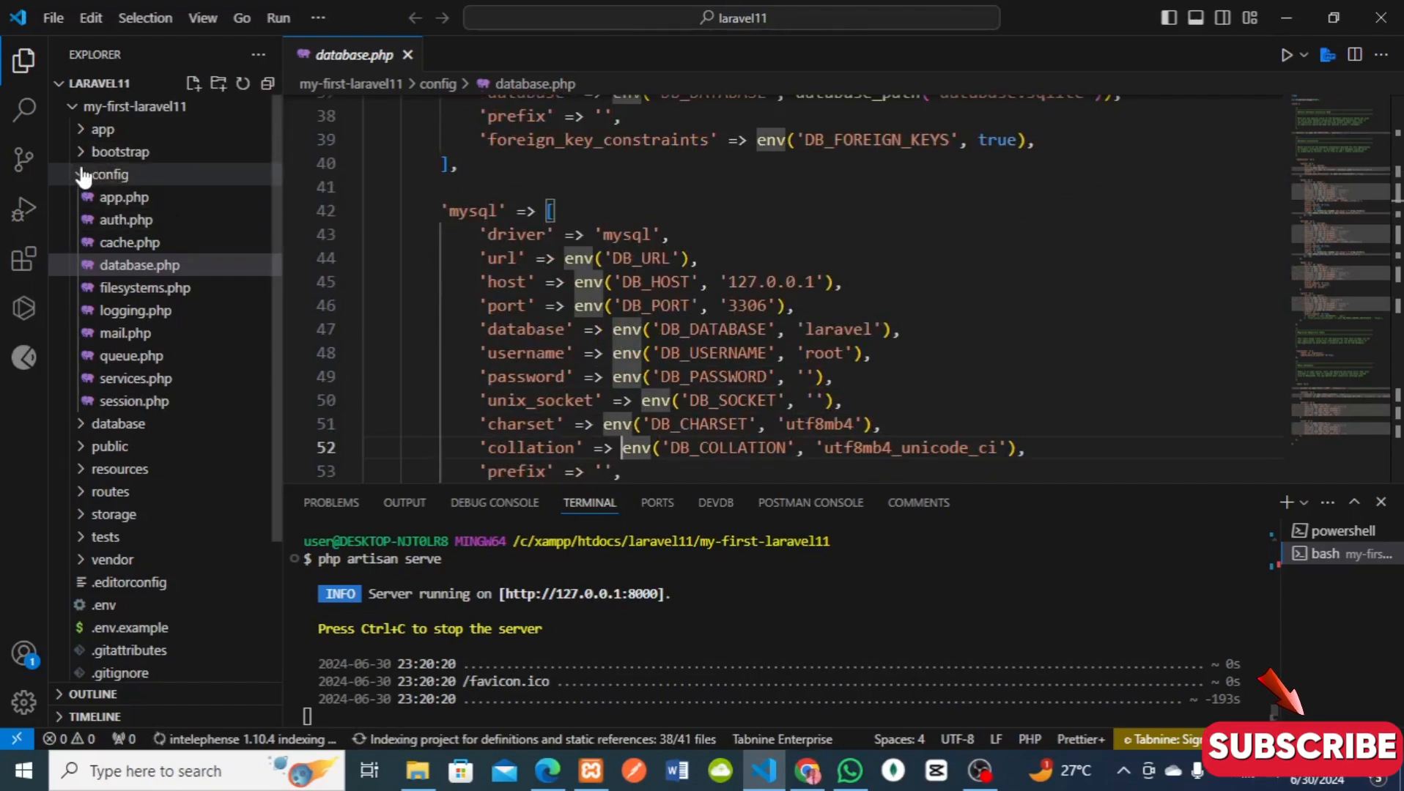
- Show the .env file's DB_CONNECTION lines after collapsing the config folder
left_click(110, 174)
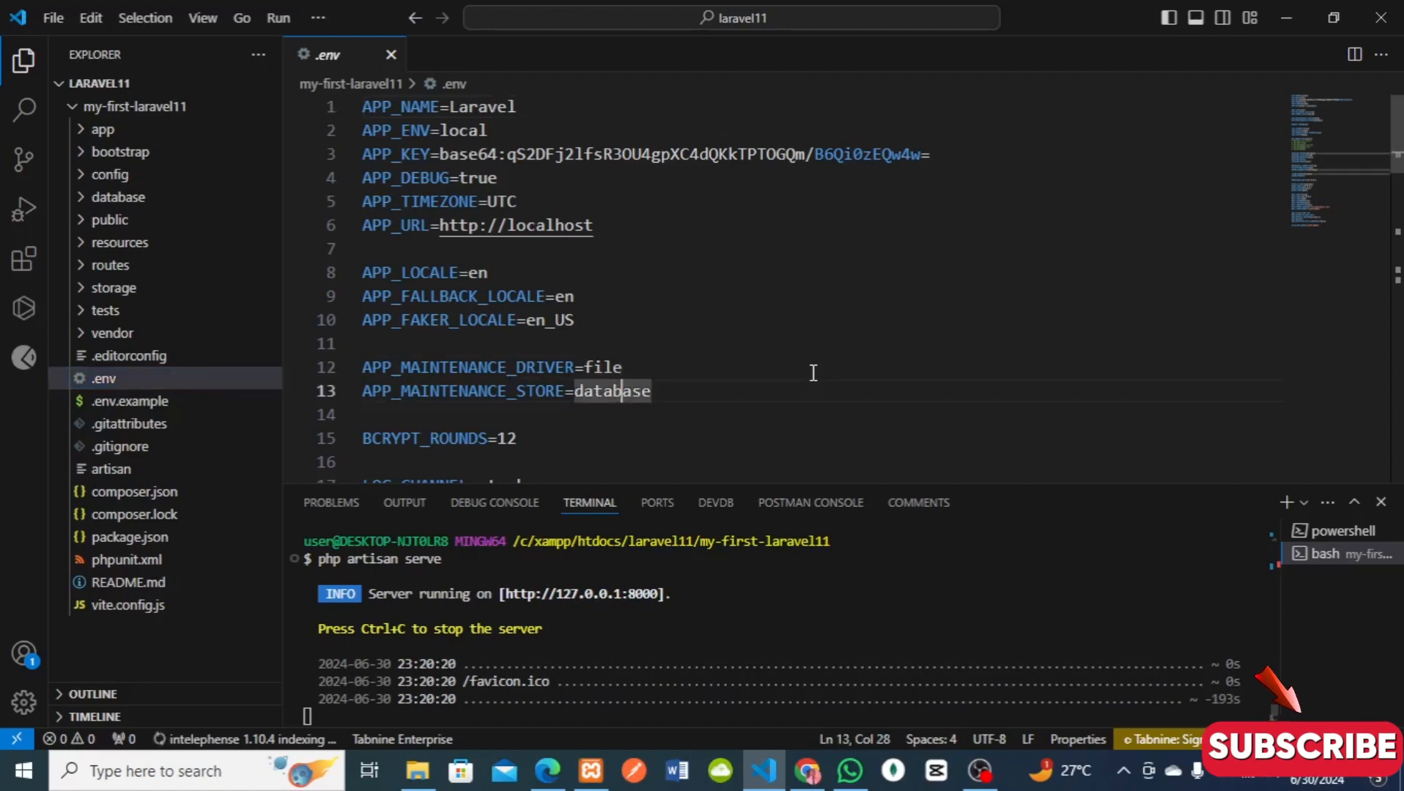
scroll("down", 3)
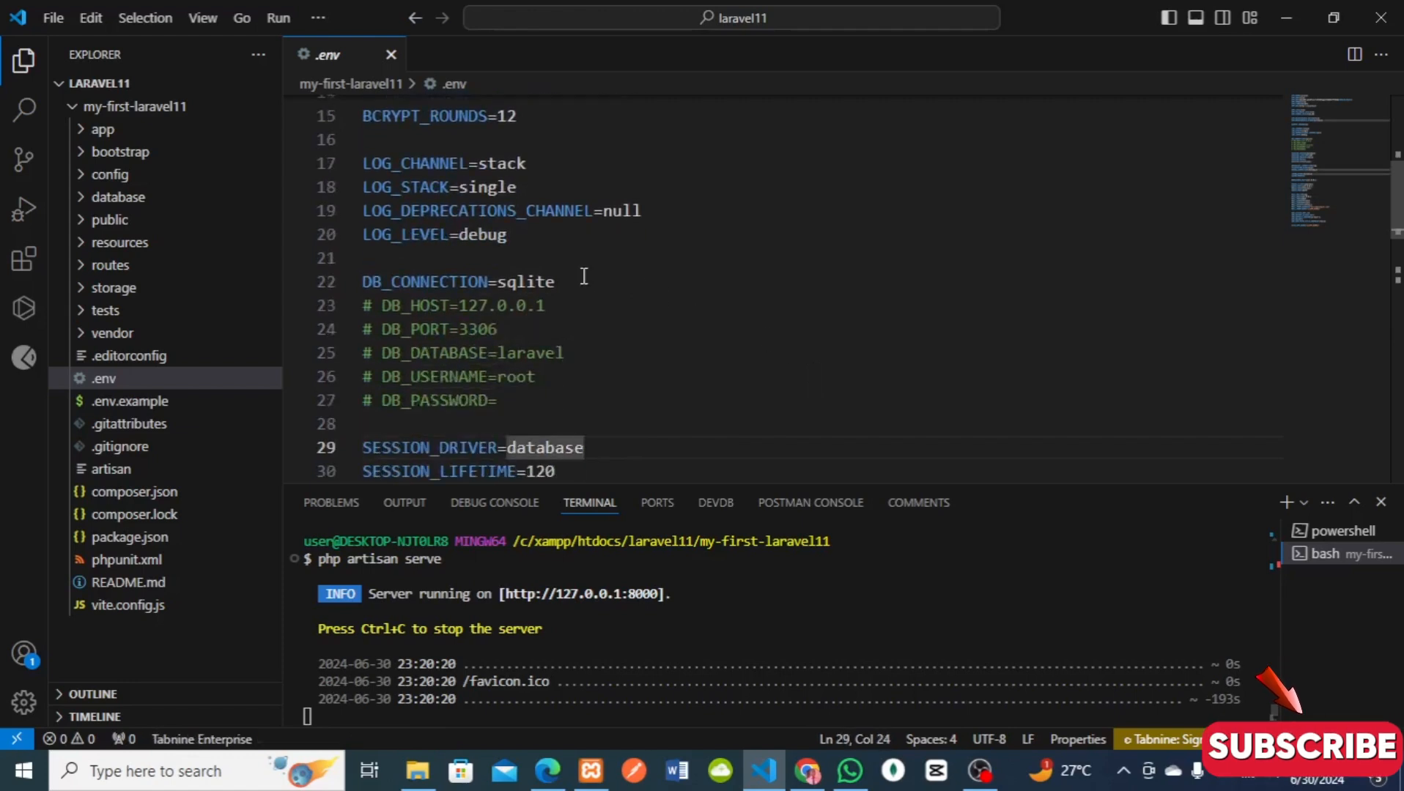
mouse_move(573, 286)
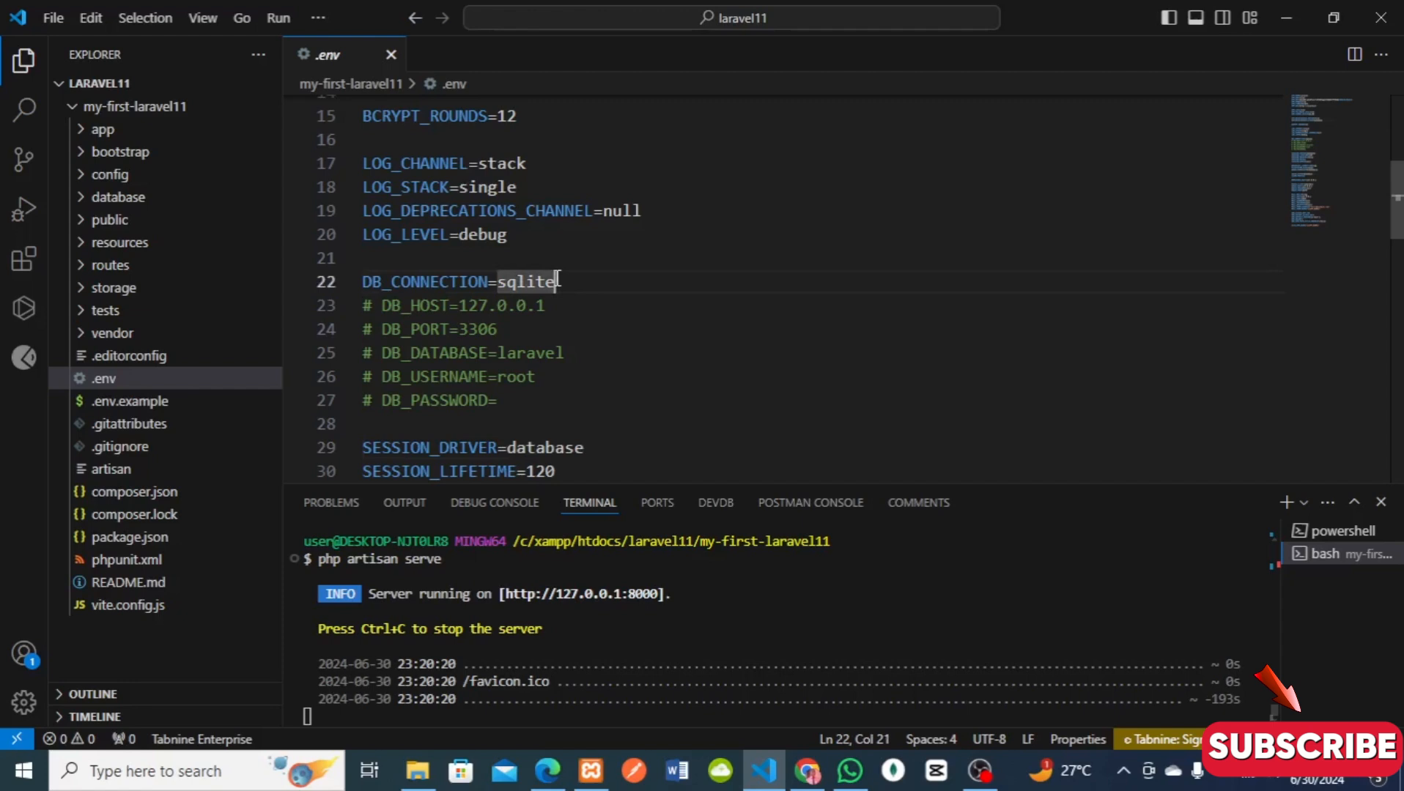
- Set DB_CONNECTION=mysql, uncomment host-to-password lines, and make DB_DATABASE=laravel11_db
key("Backspace")
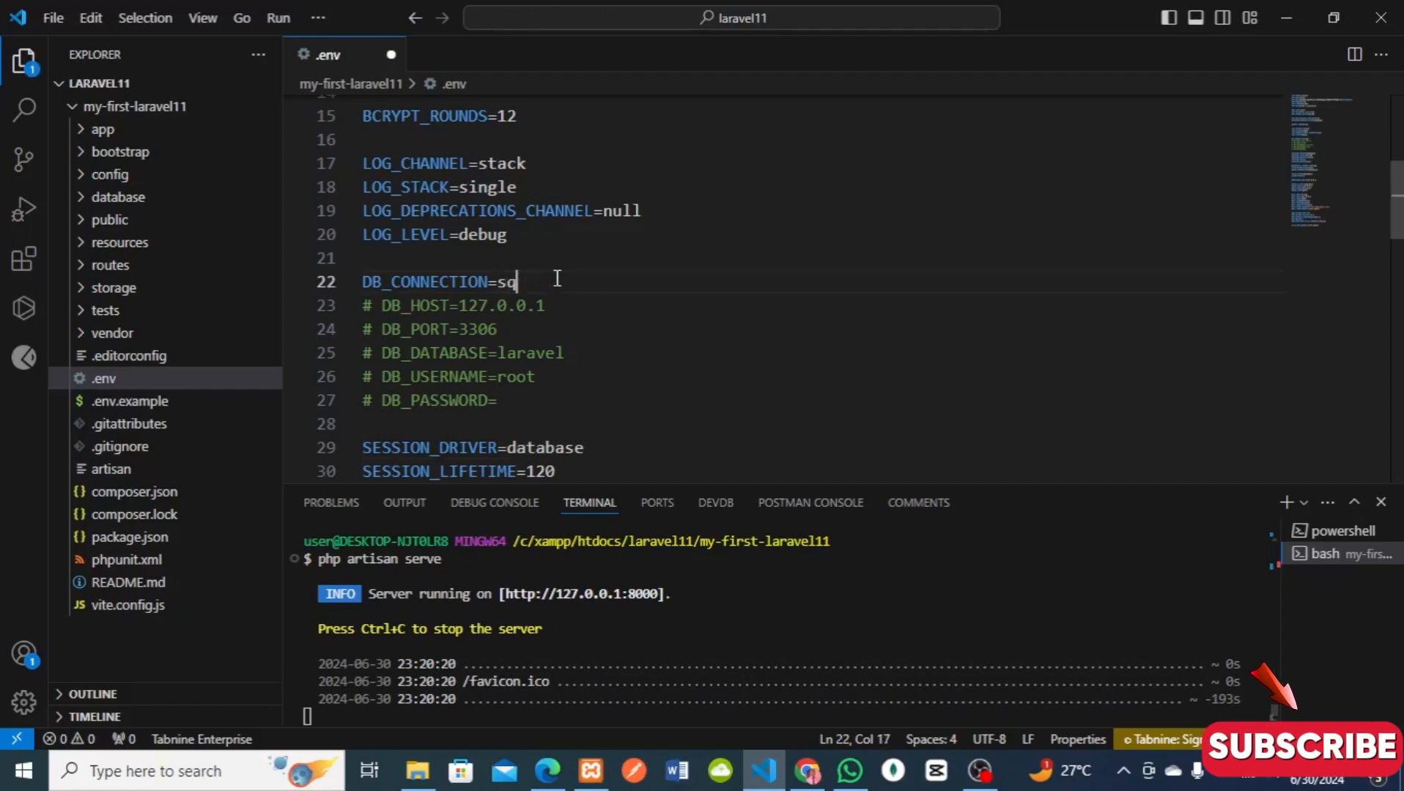
type("mys")
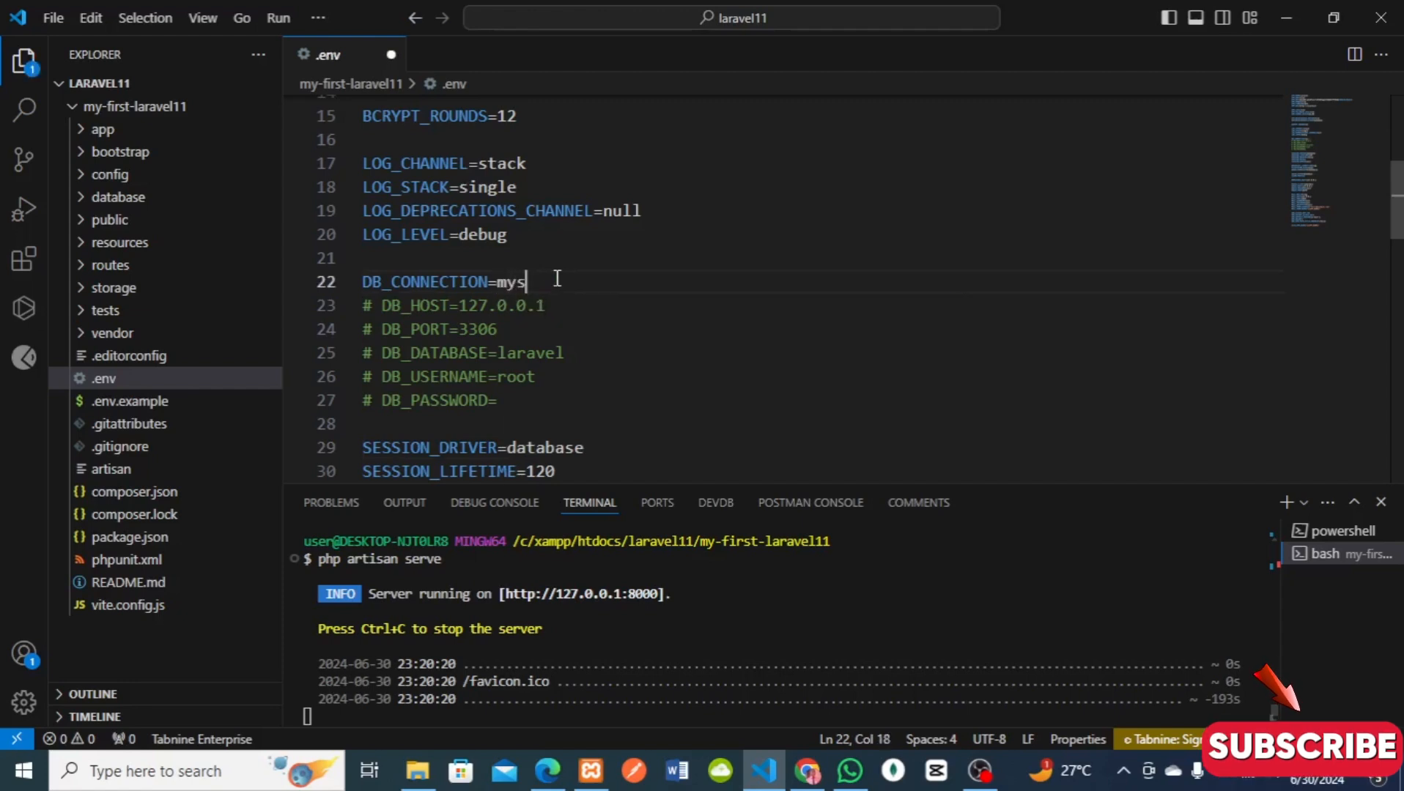
type("ql")
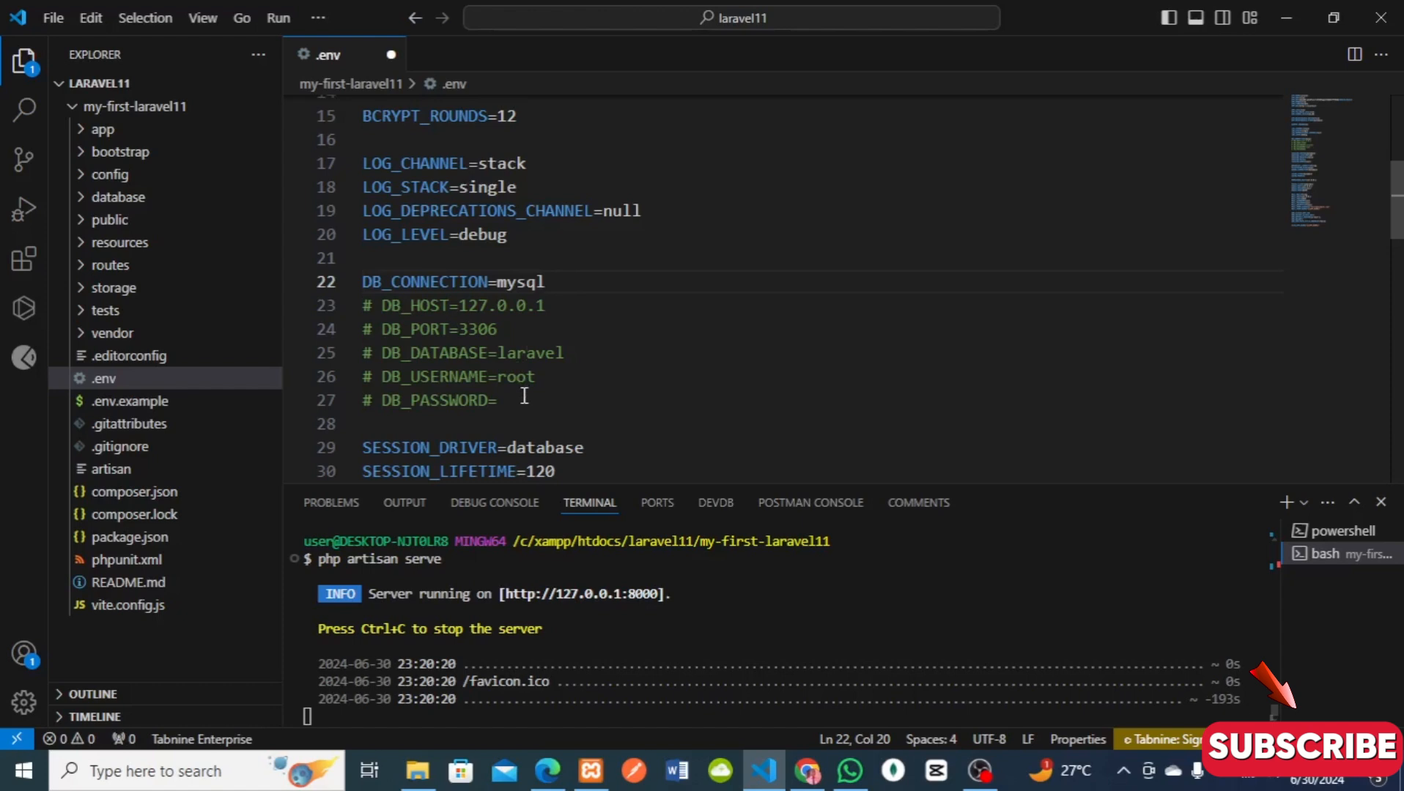
left_click_drag(361, 305, 496, 400)
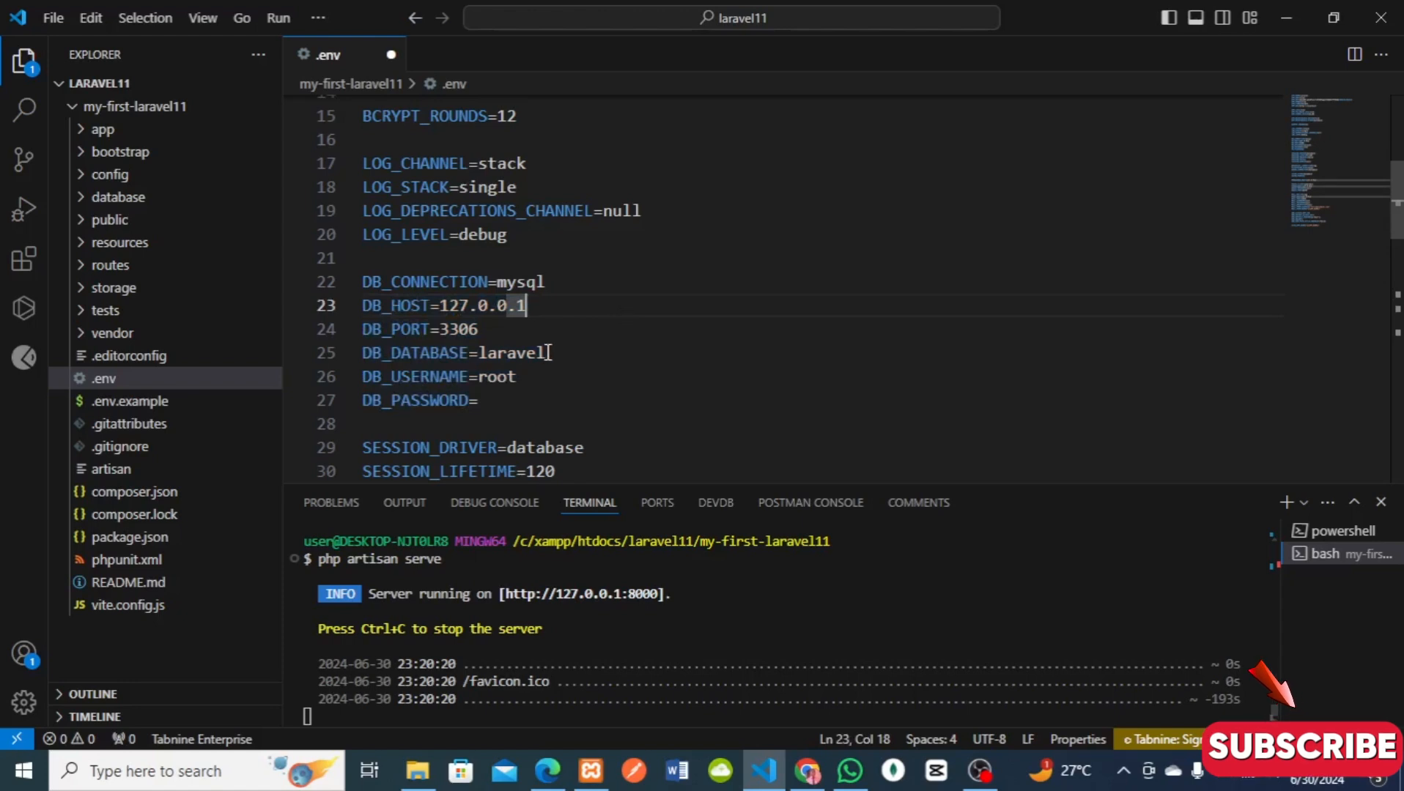
left_click(547, 353)
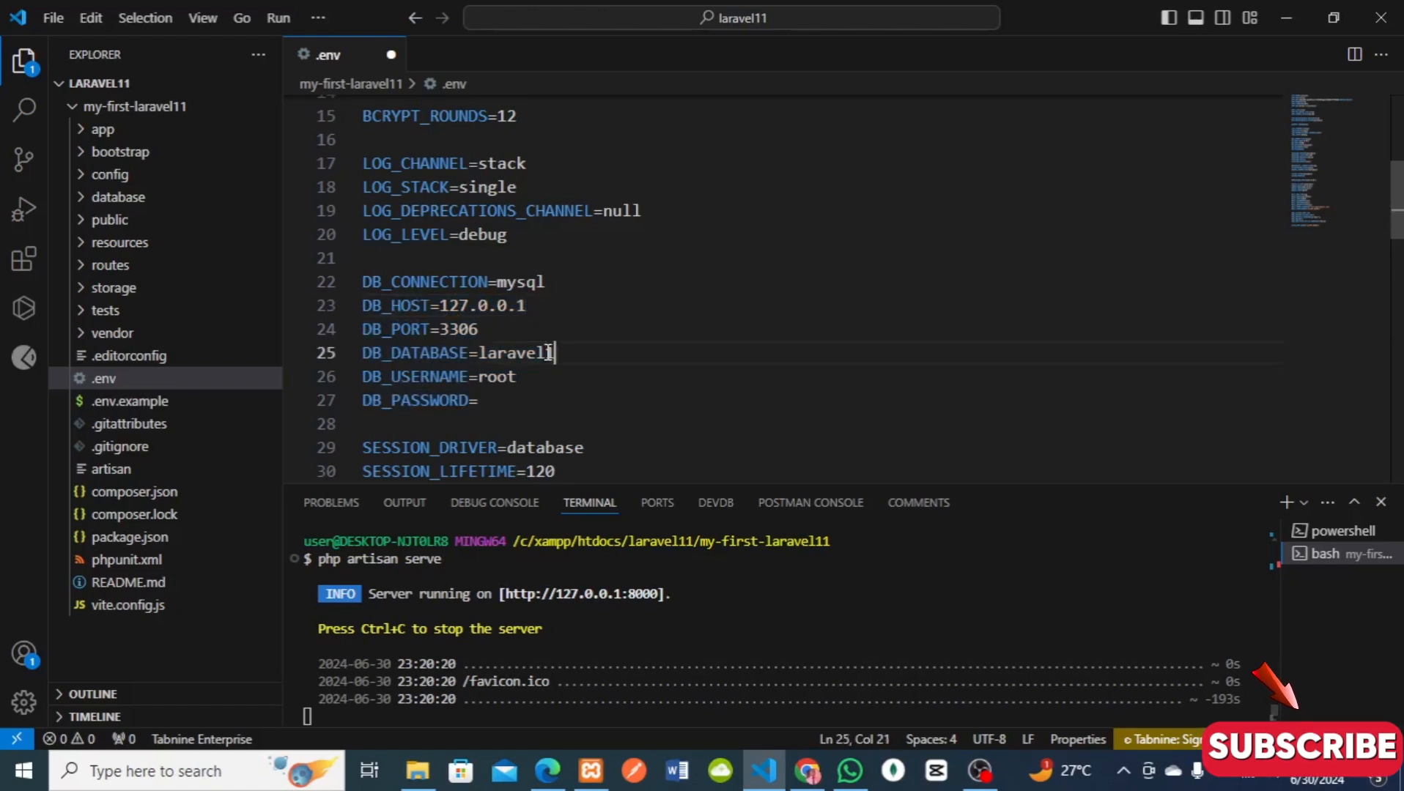
type("_db")
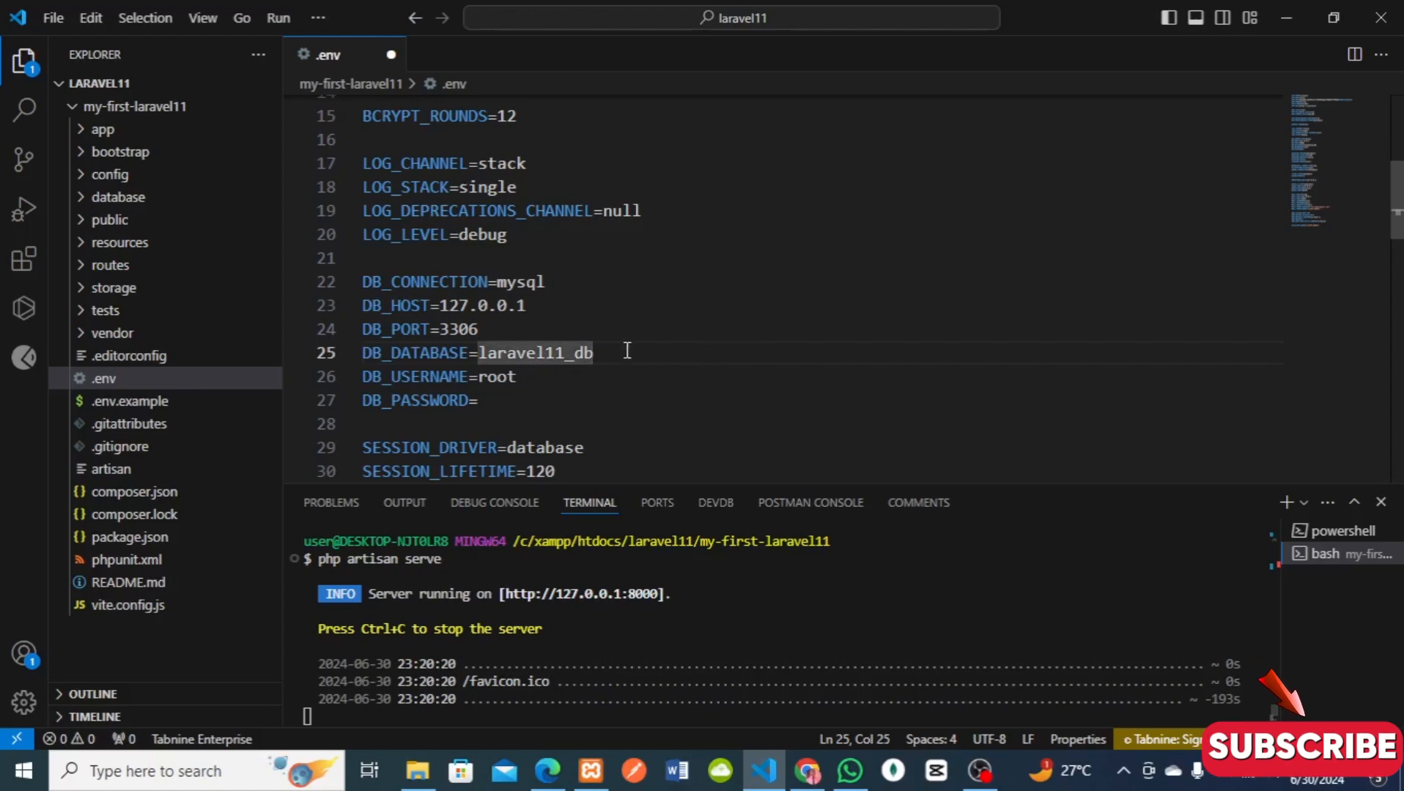
double_click(533, 352)
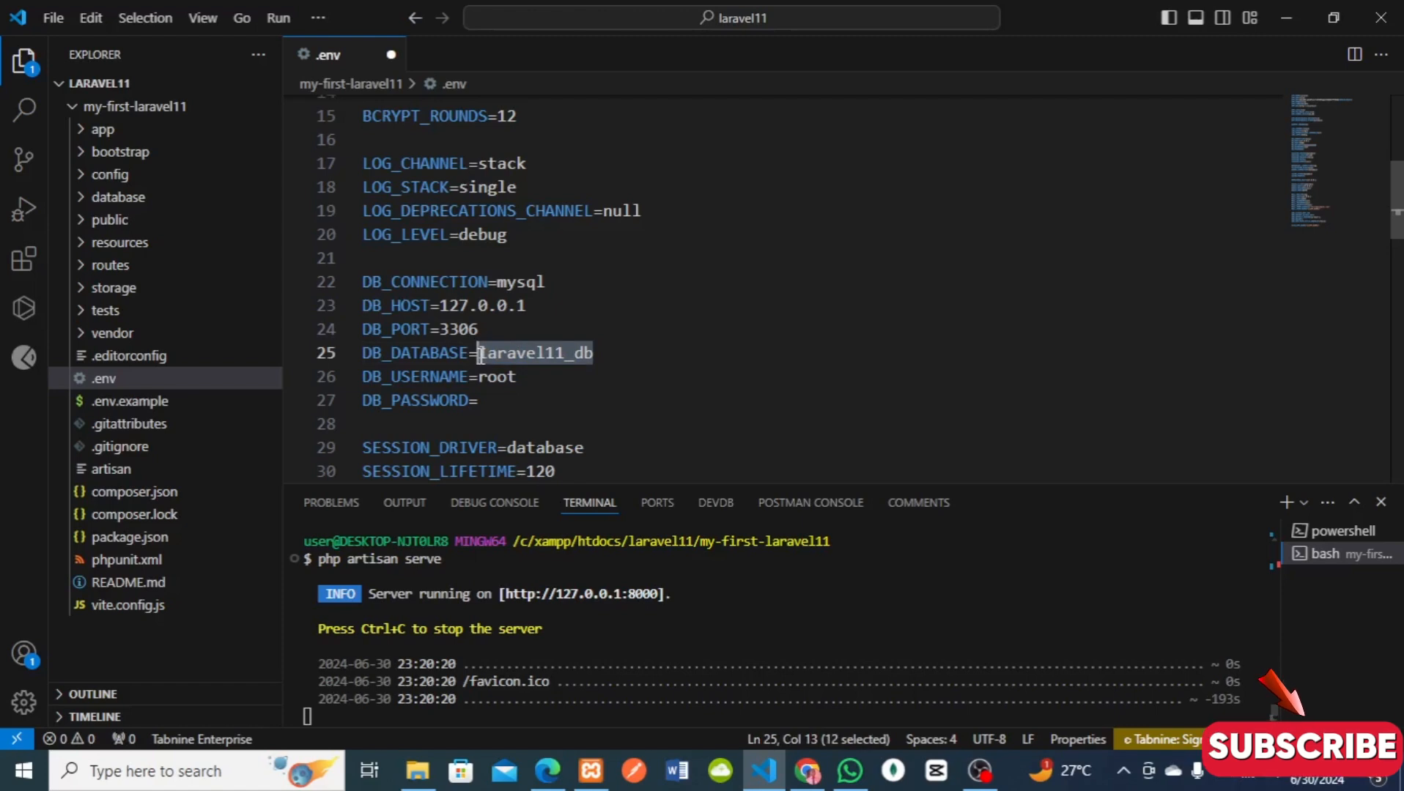
mouse_move(297, 328)
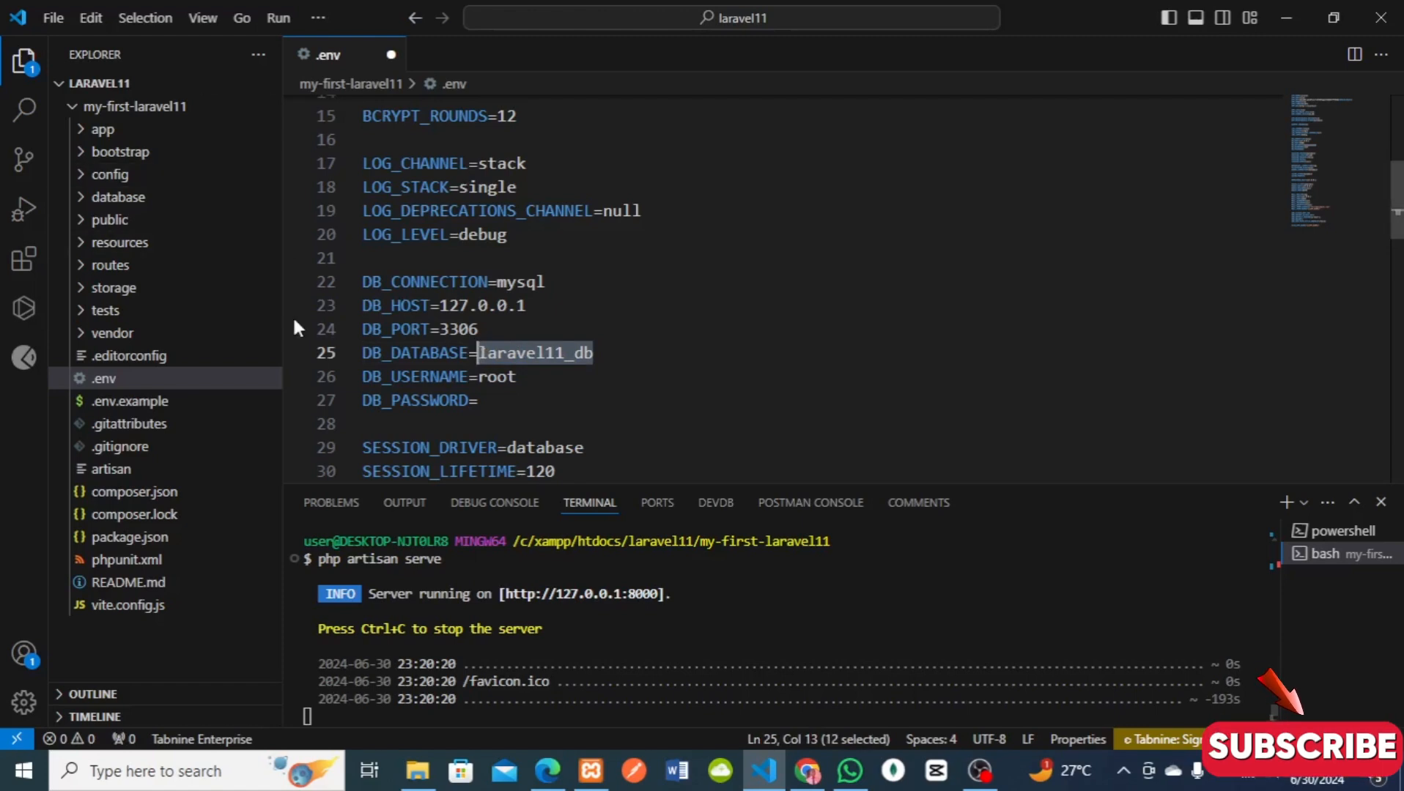
mouse_move(95, 179)
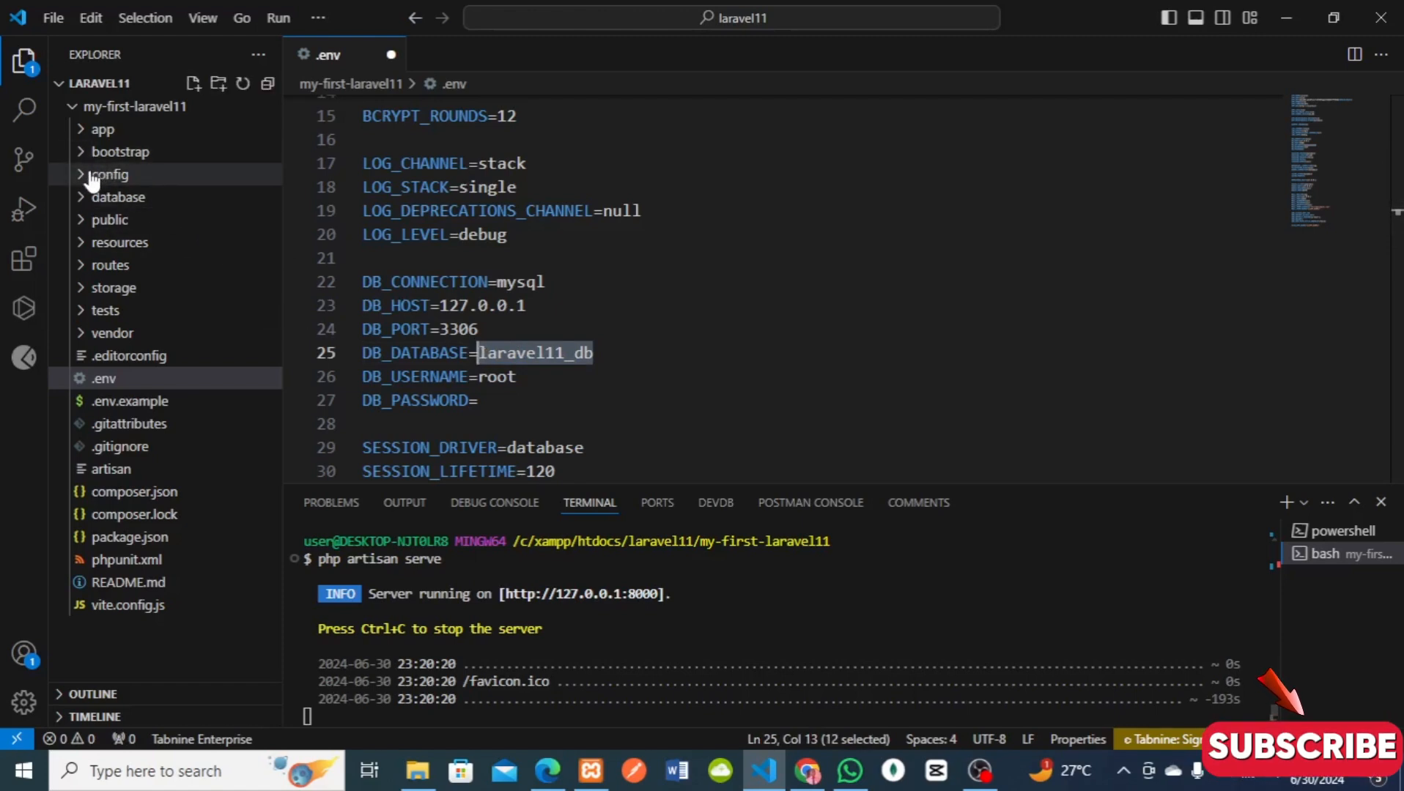
- Replace the mysql 'database' default 'laravel' in config/database.php with 'laravel11_db'
left_click(109, 174)
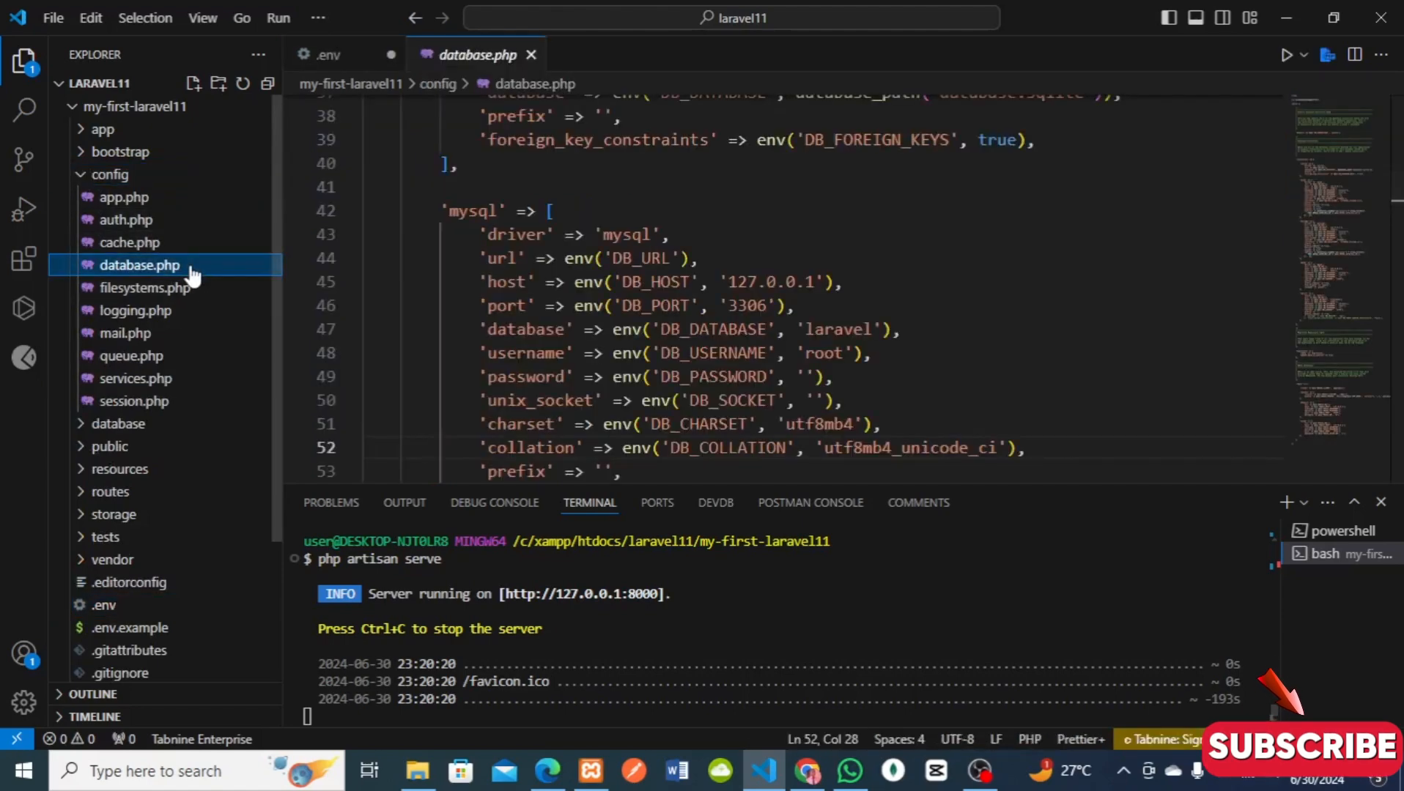
mouse_move(697, 206)
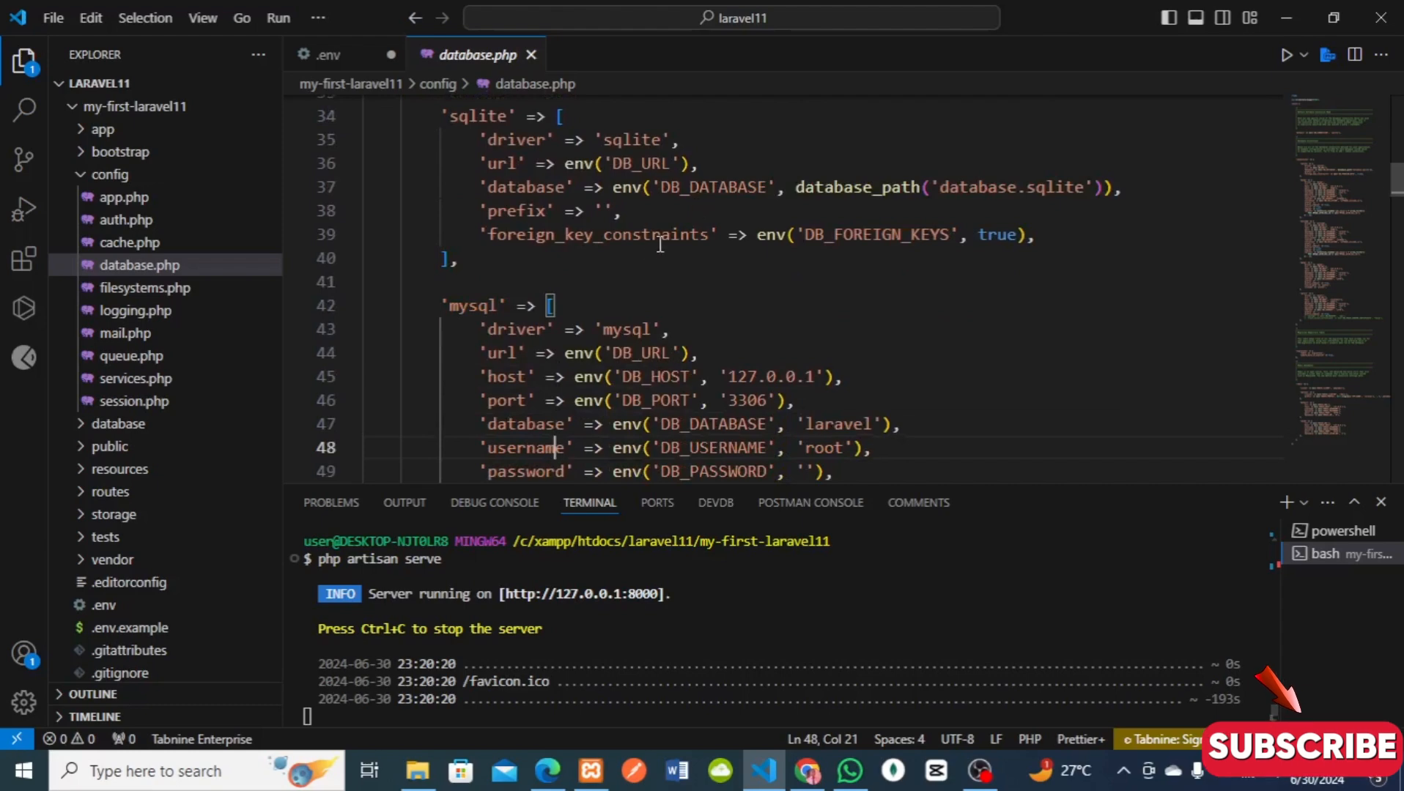
mouse_move(640, 311)
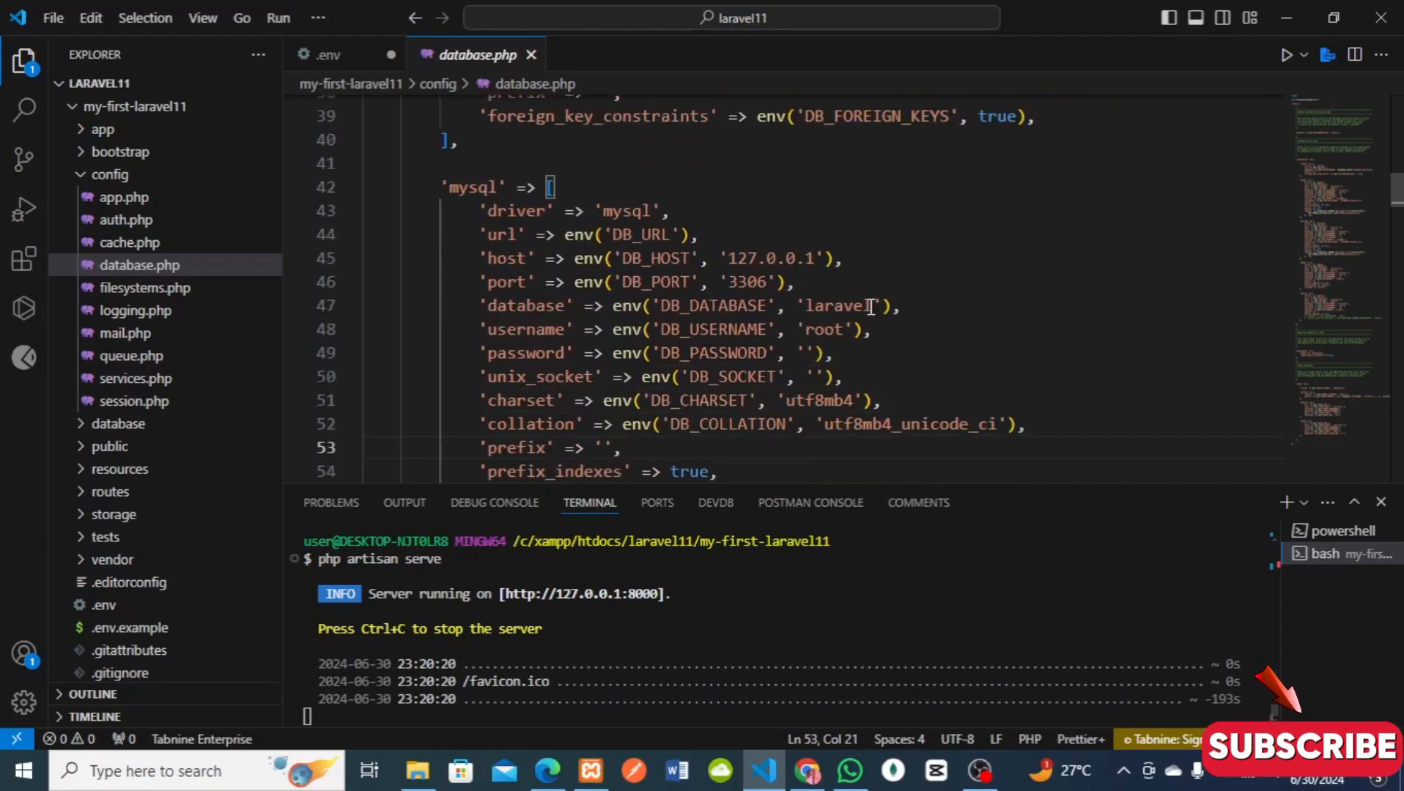
left_click(874, 304)
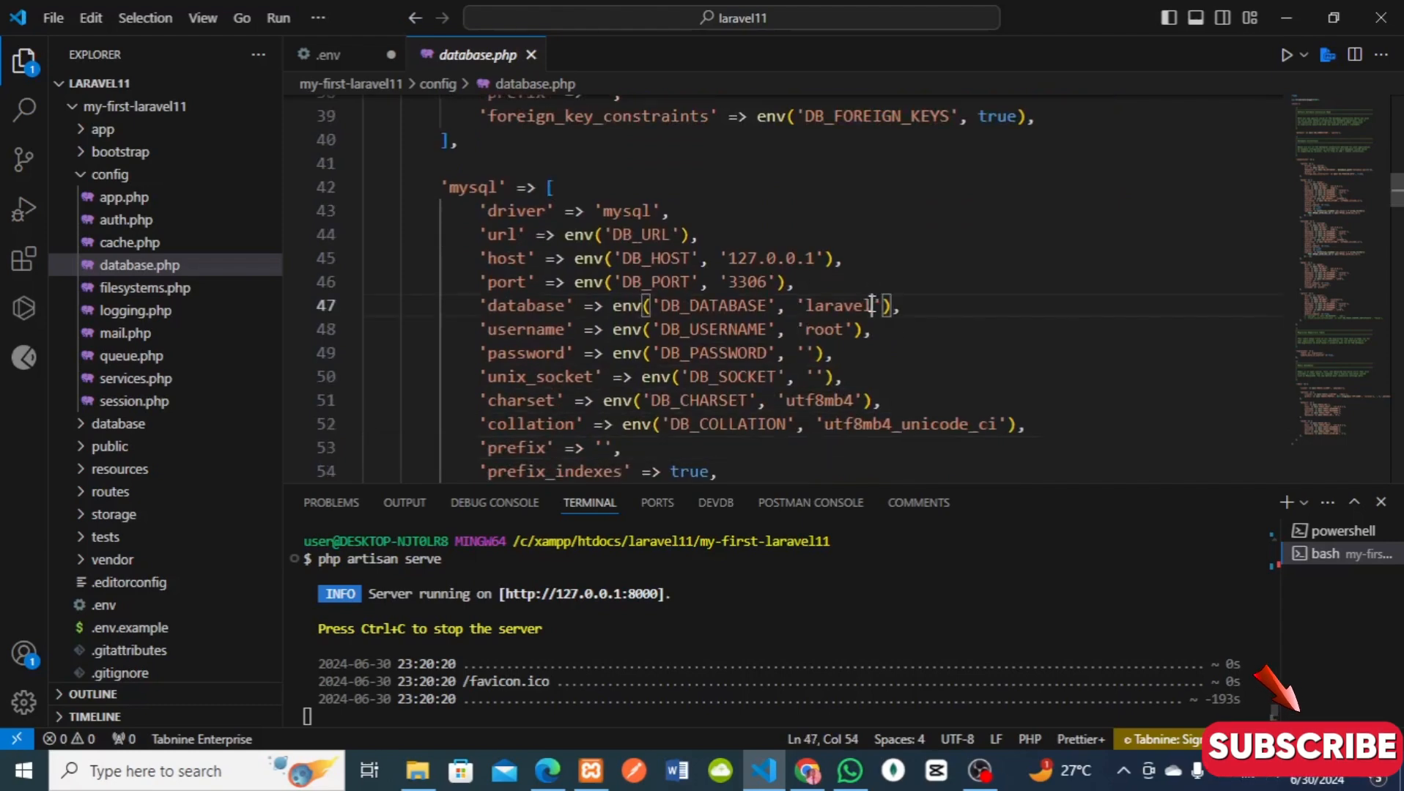
key("Backspace")
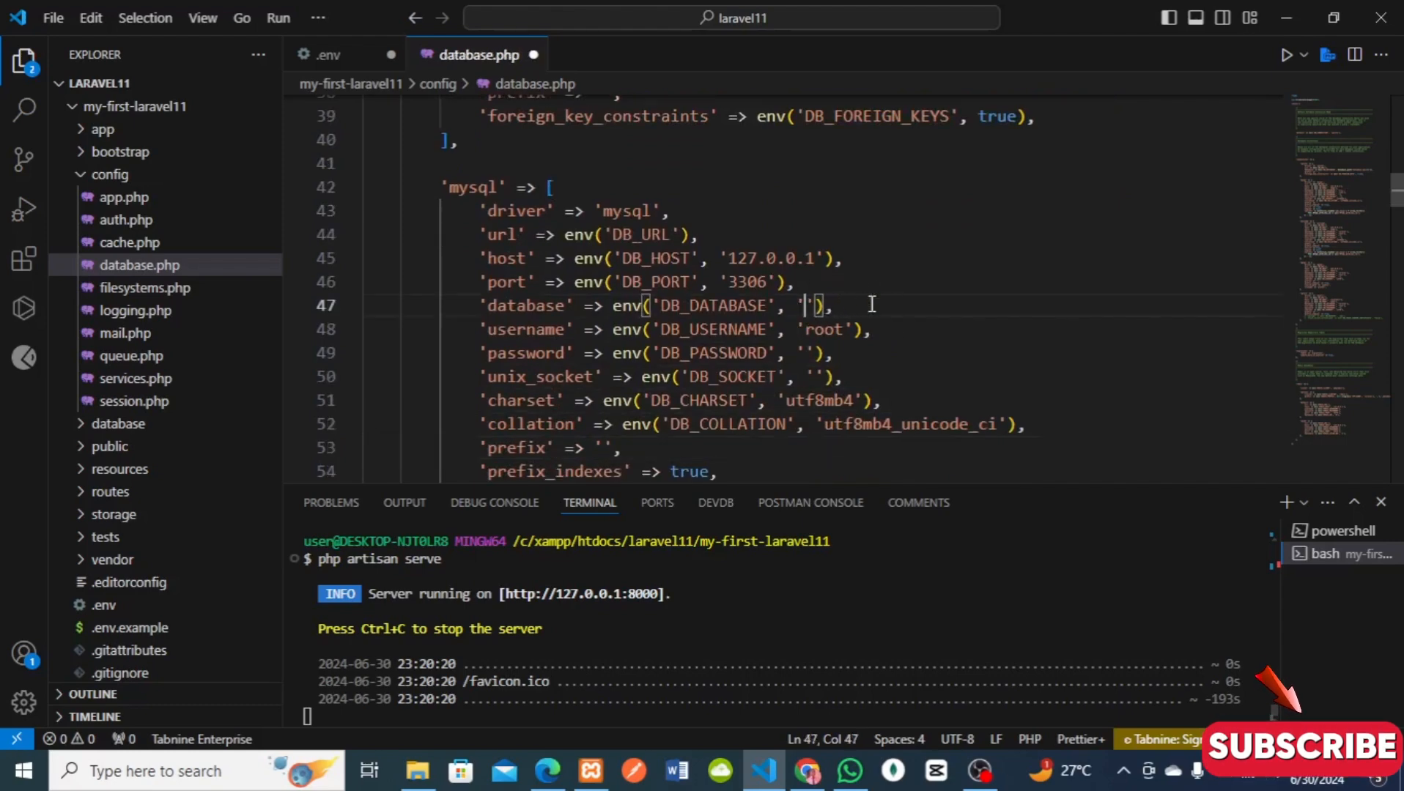
type("laravel11_db")
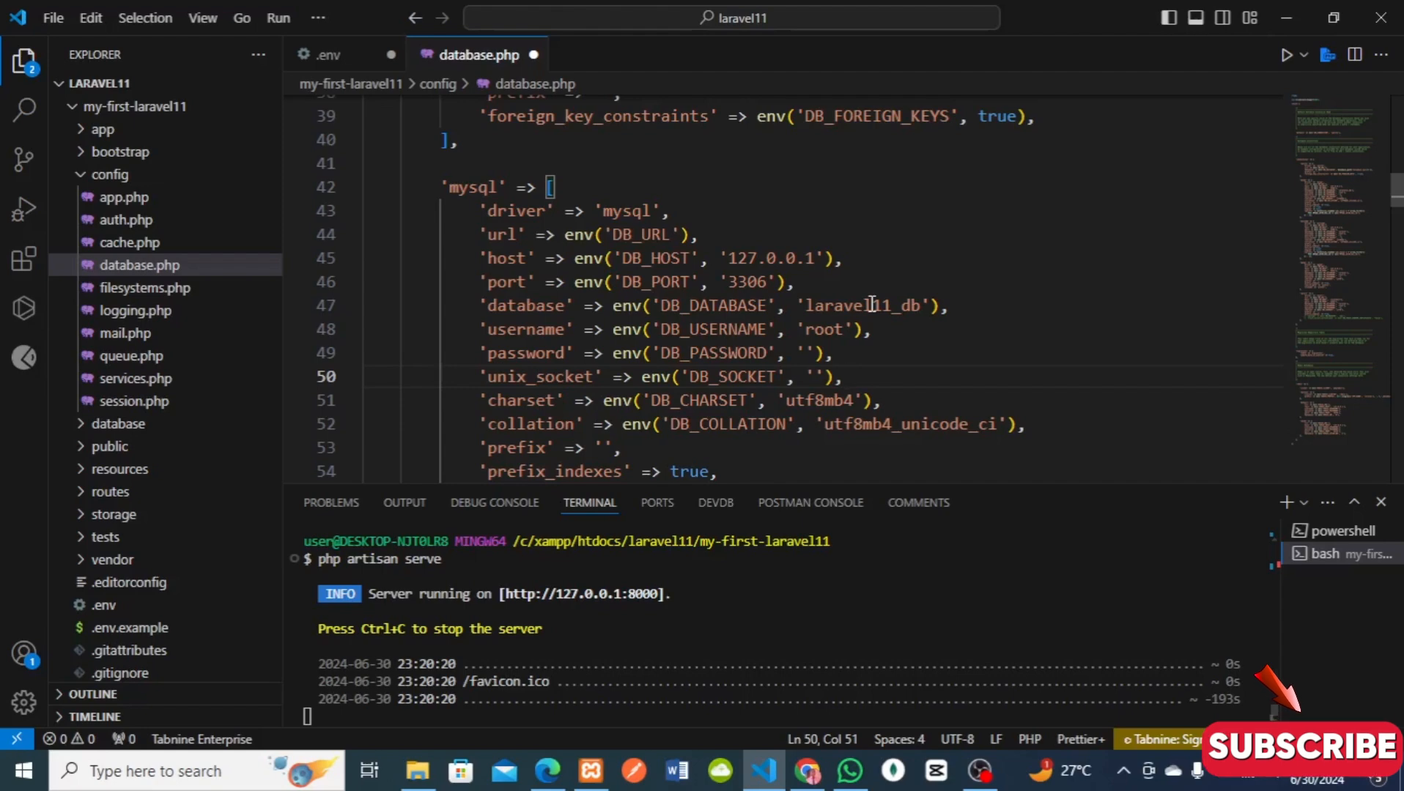
mouse_move(972, 424)
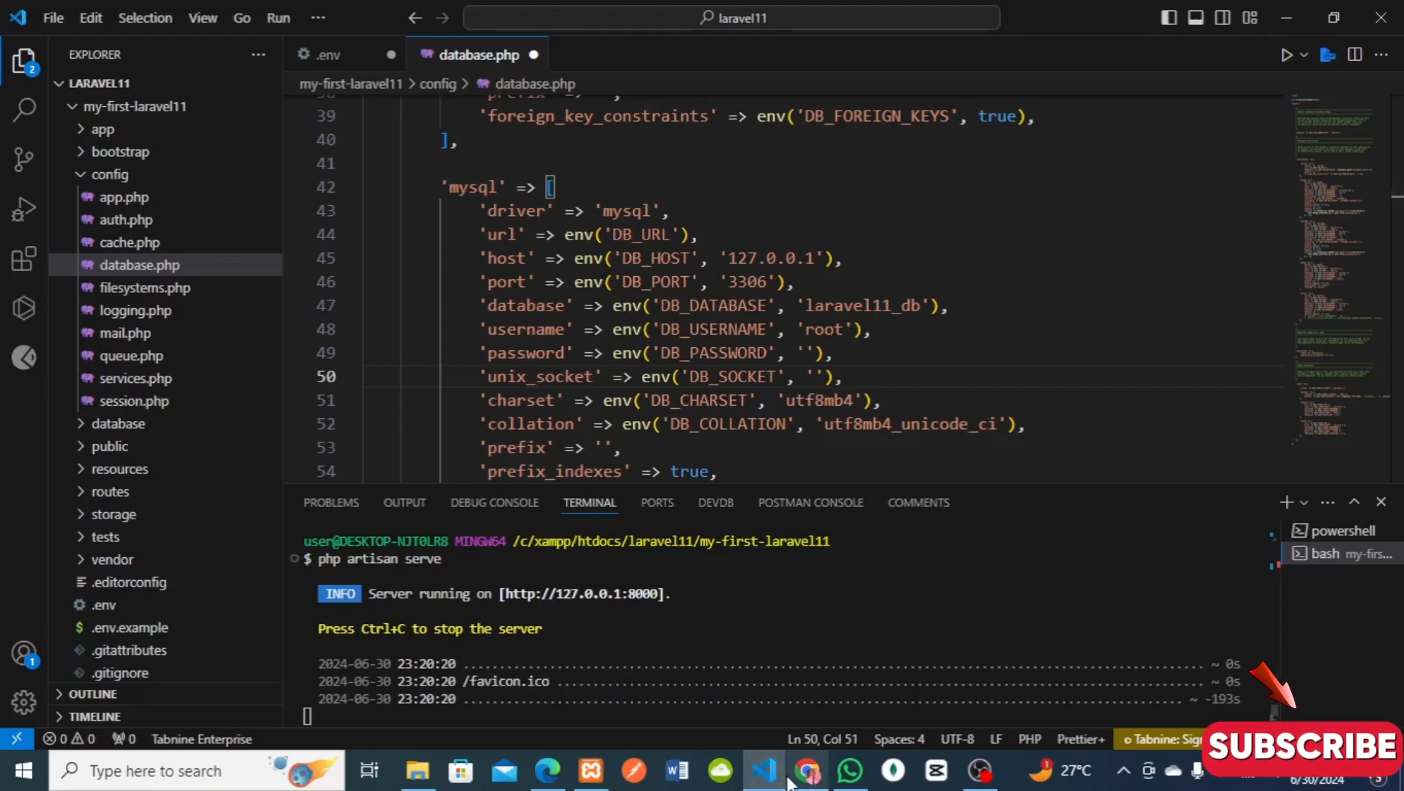
- Show laravel11_db's Operations page in phpMyAdmin, scrolled to its utf8mb4_general_ci collation
left_click(809, 769)
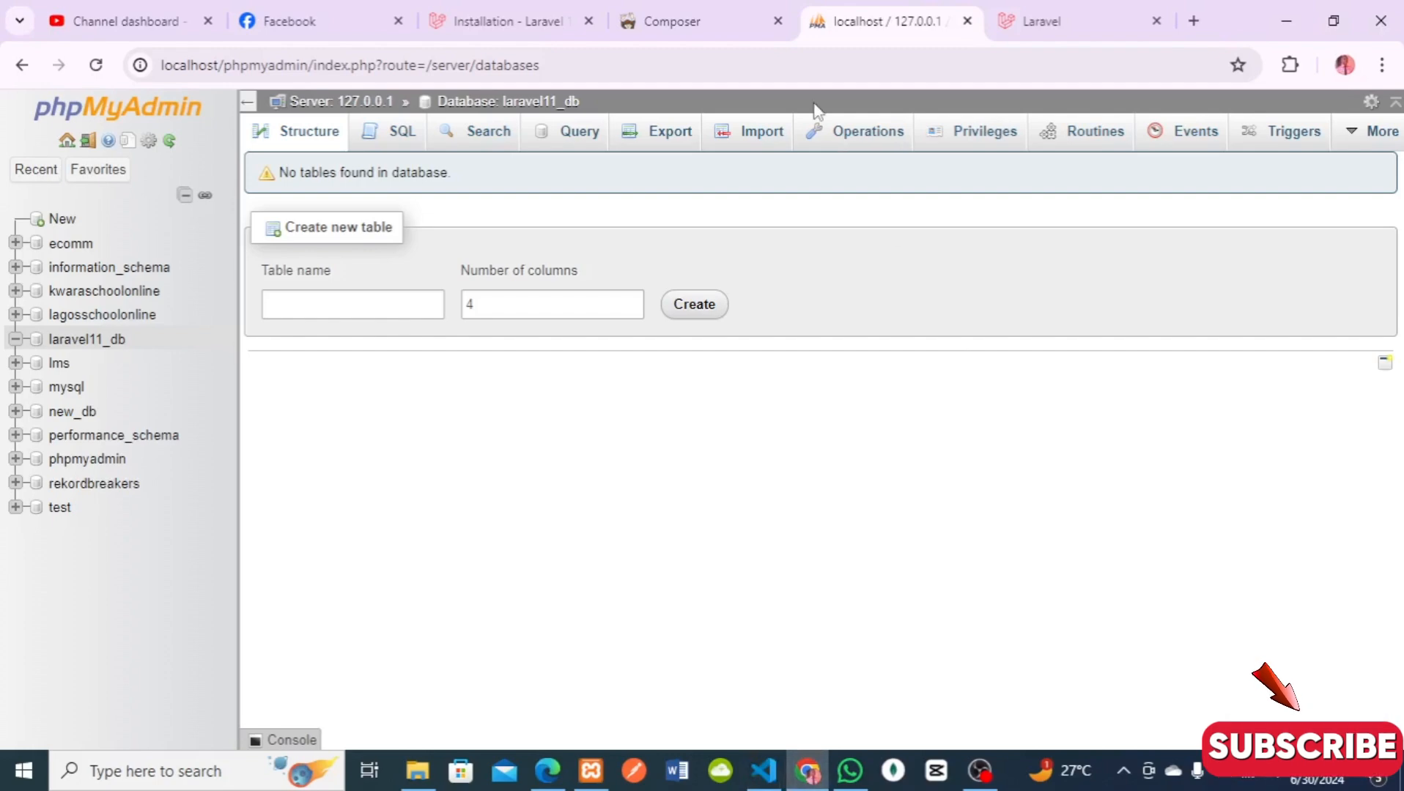
left_click(864, 130)
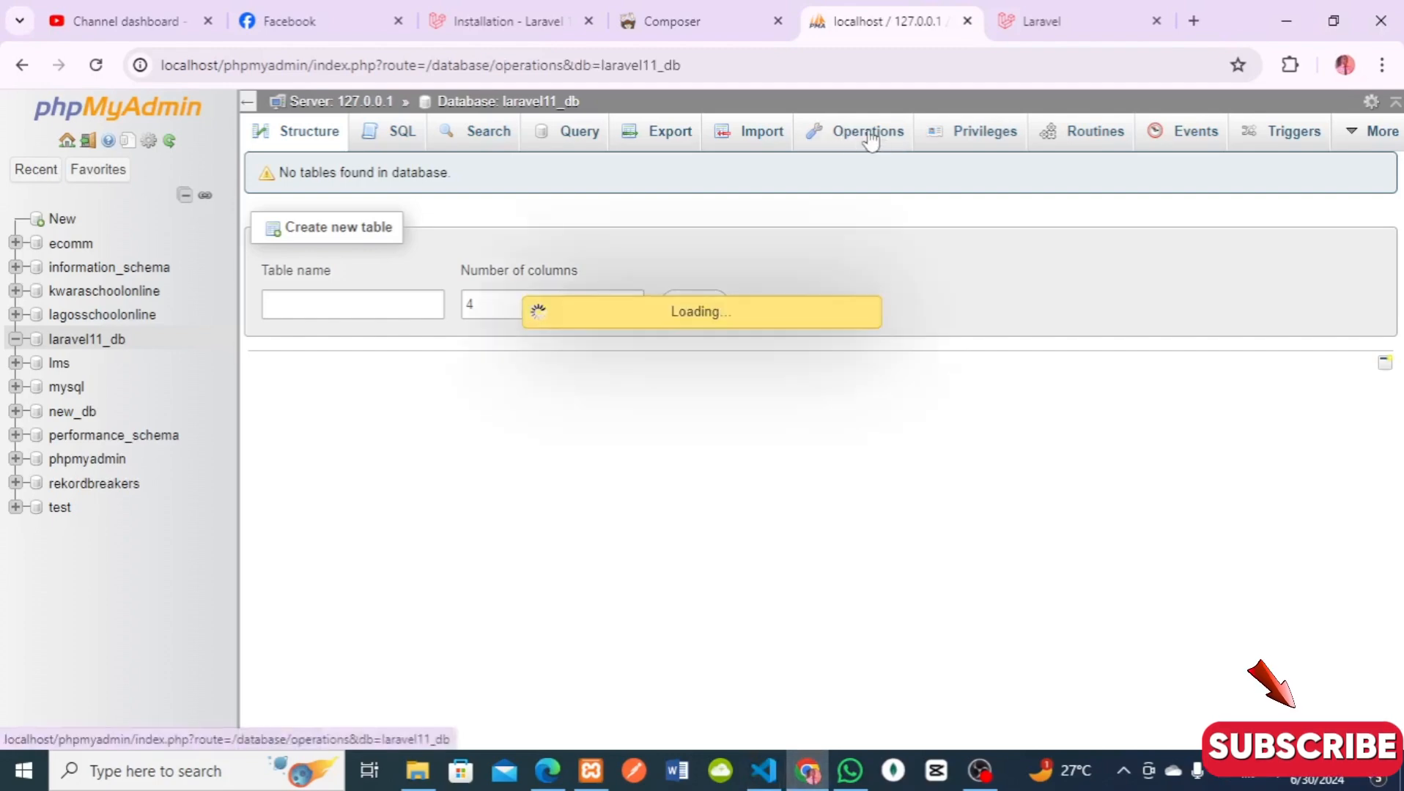
left_click(868, 131)
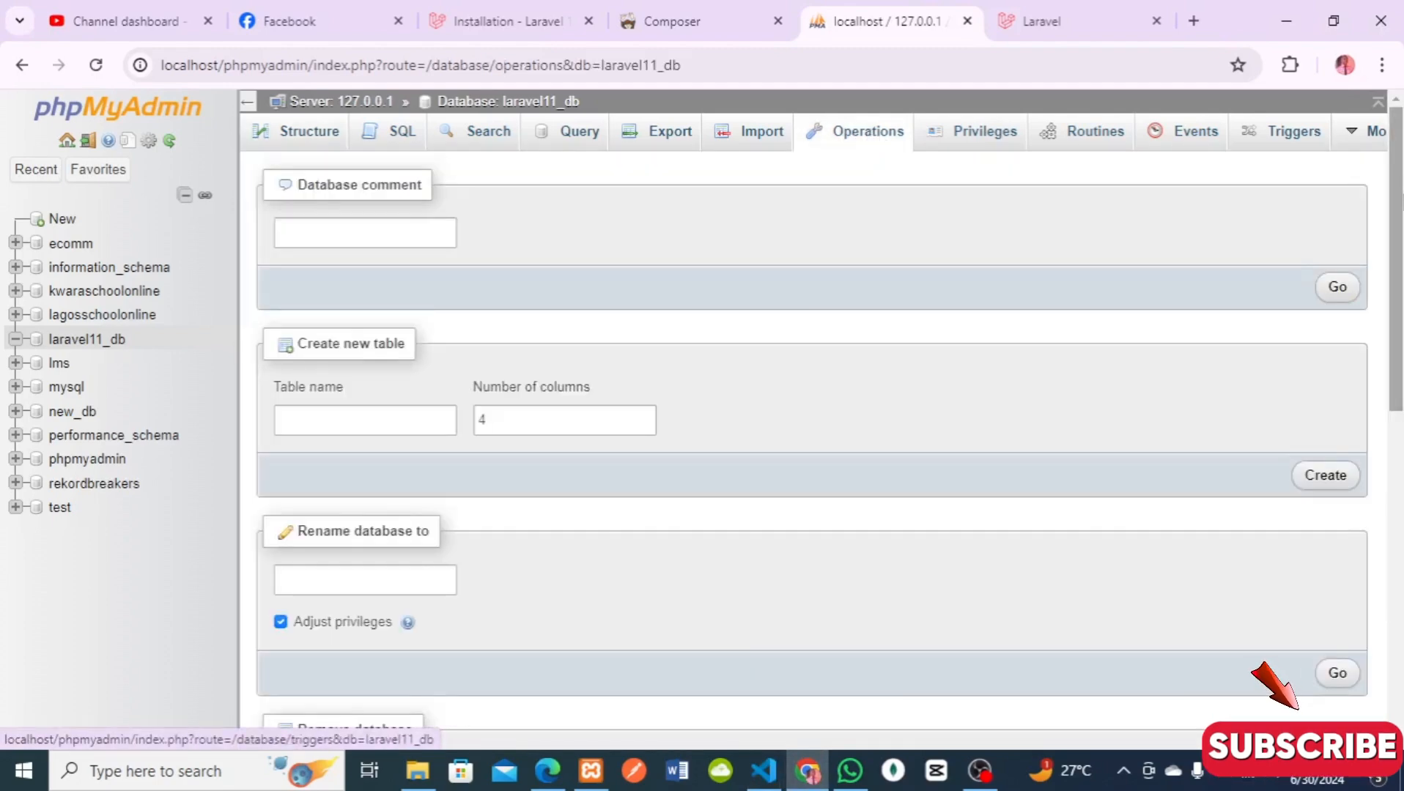
scroll("down", 3)
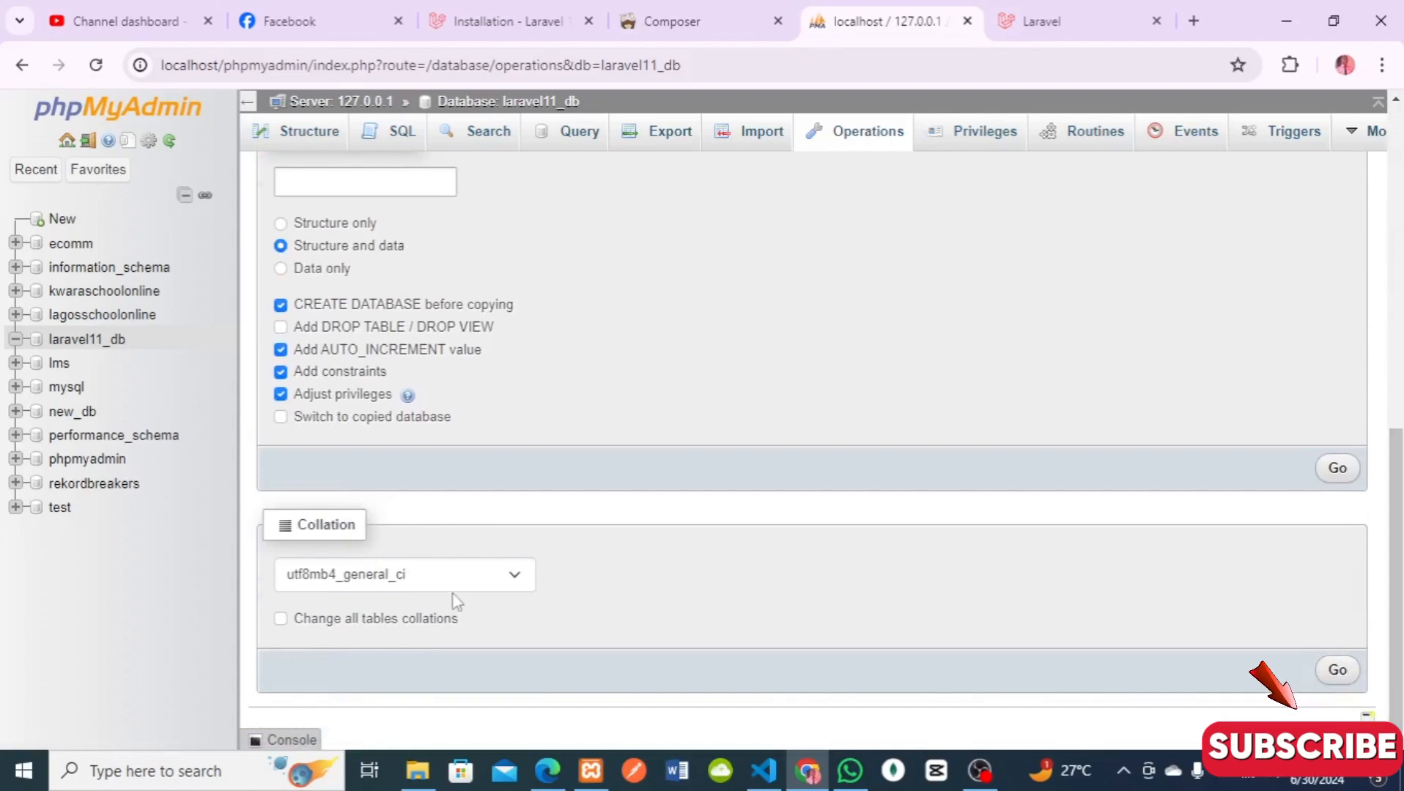
mouse_move(387, 611)
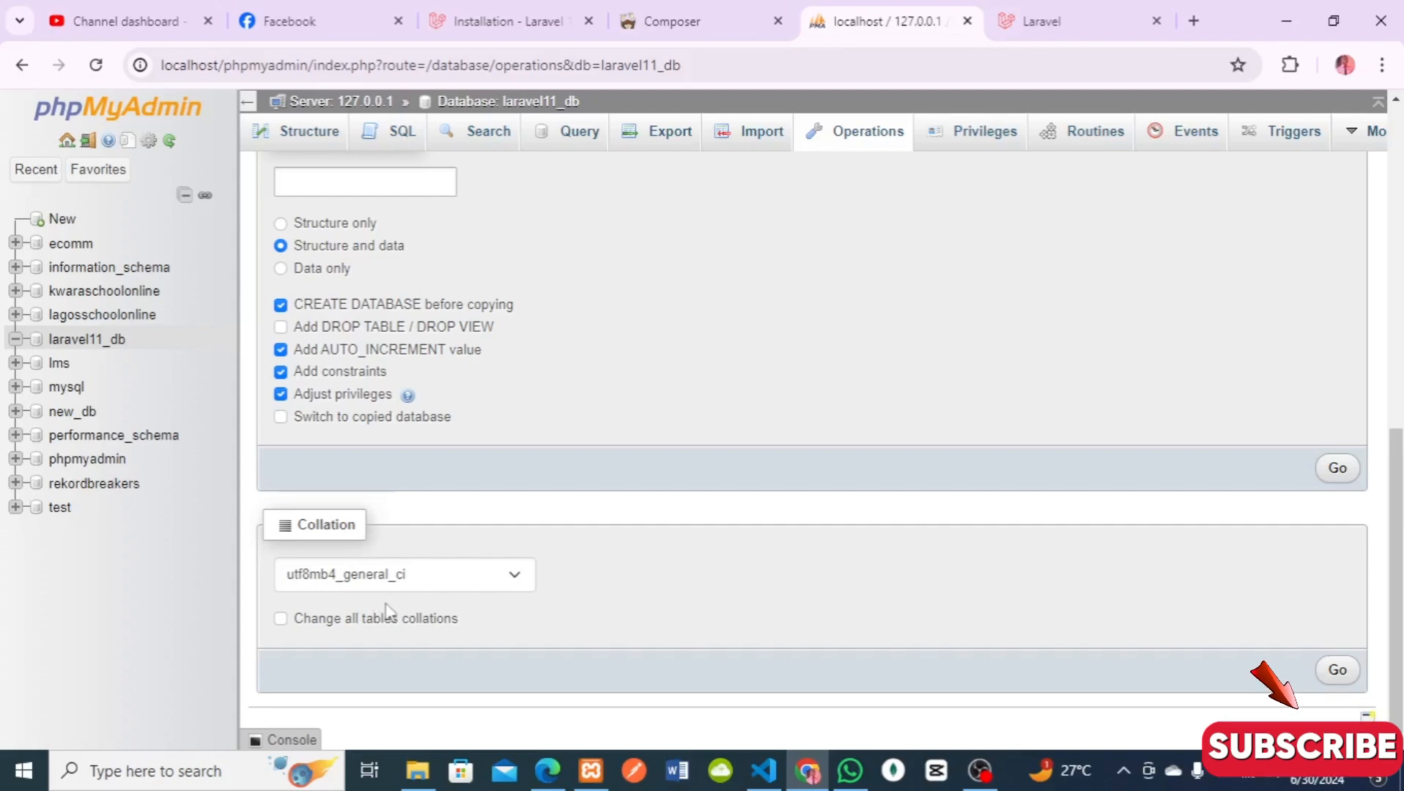
mouse_move(391, 563)
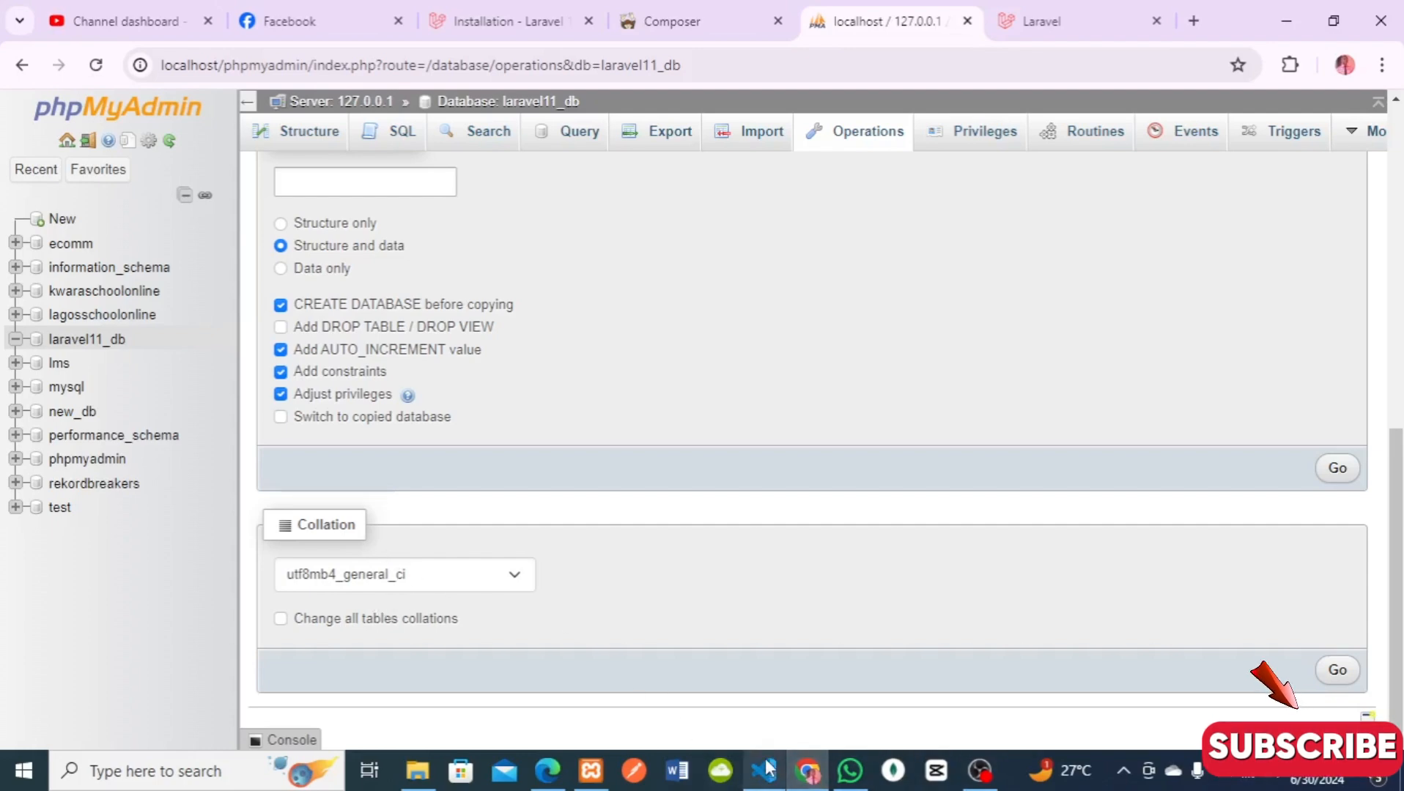
- Default the mysql collation to utf8mb4_general_ci in database.php and stop php artisan serve
left_click(764, 771)
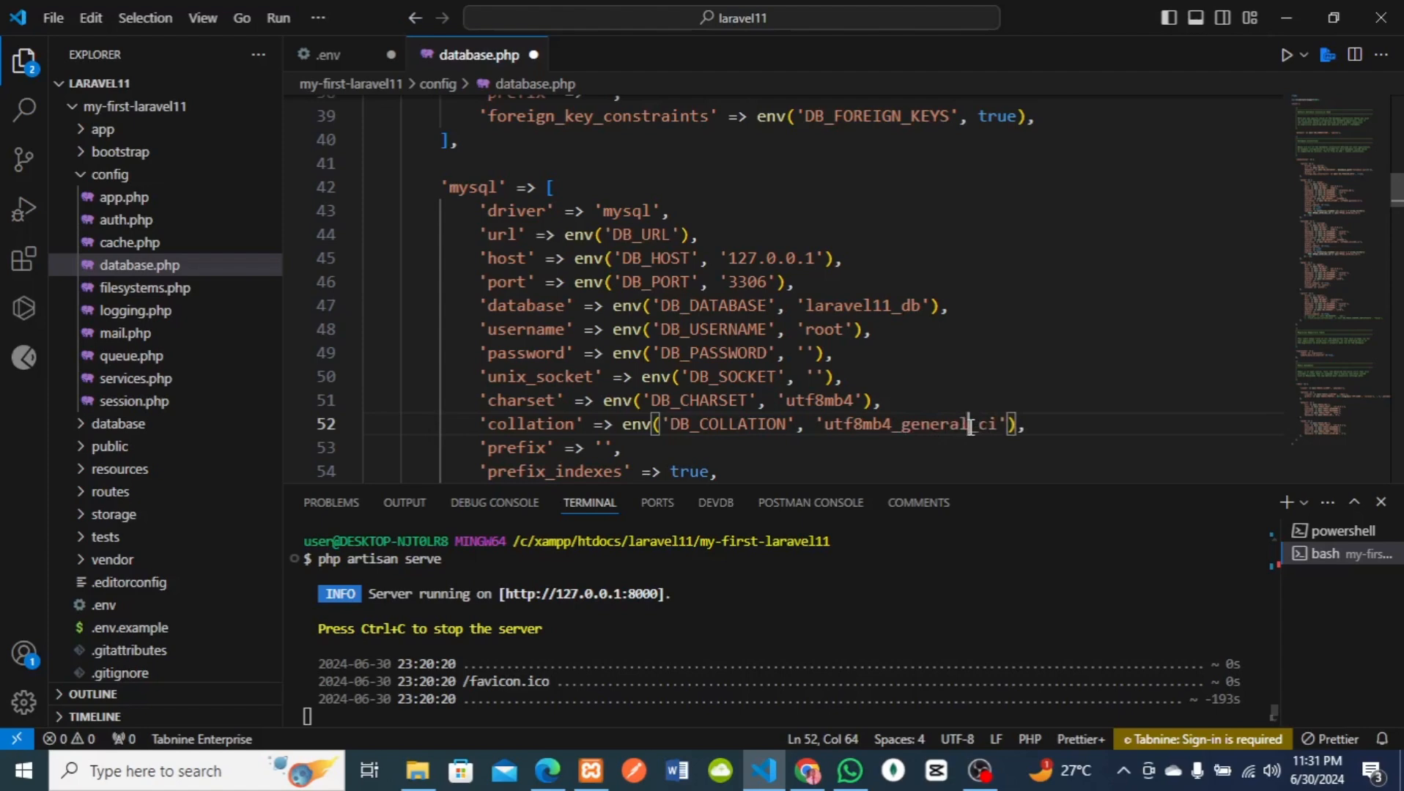
mouse_move(1052, 340)
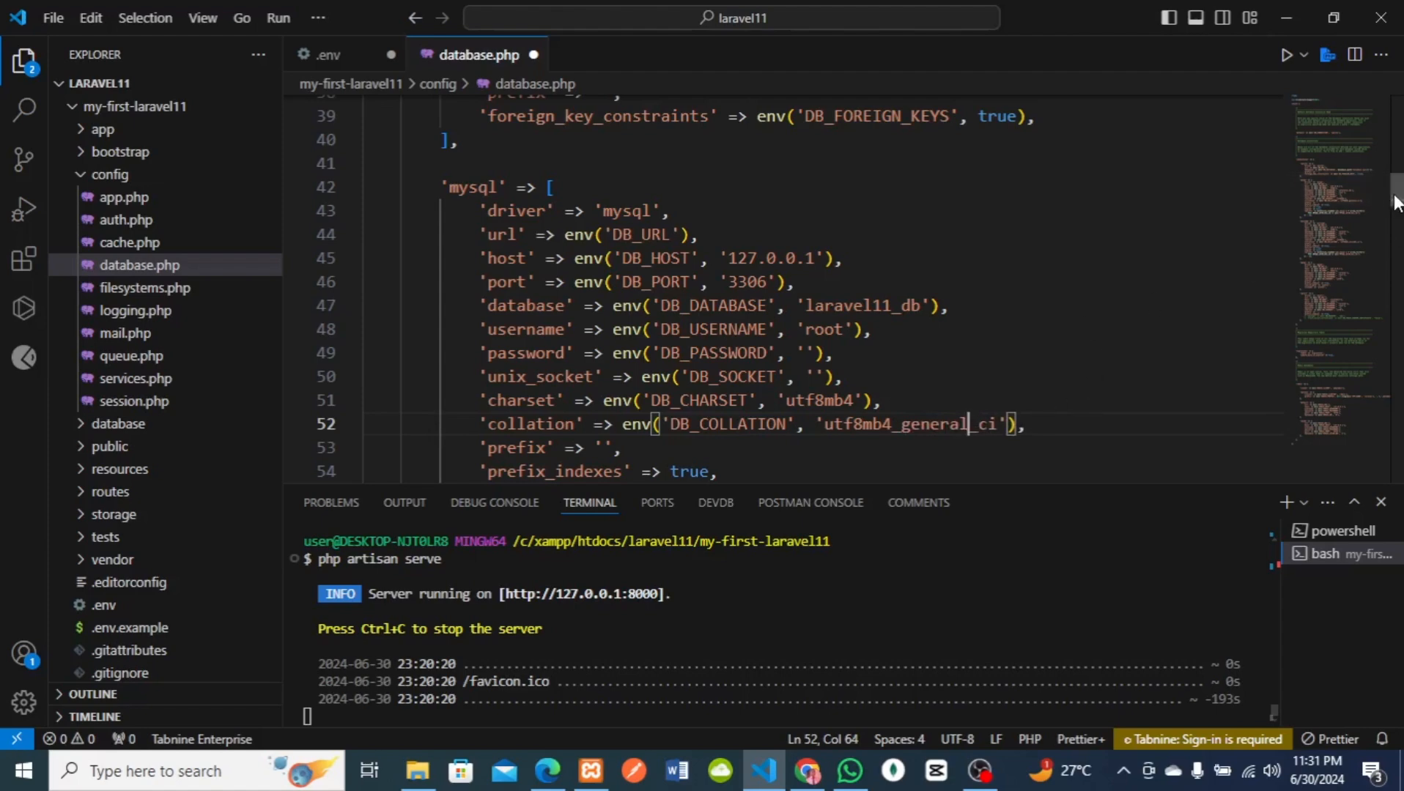
scroll("down", 3)
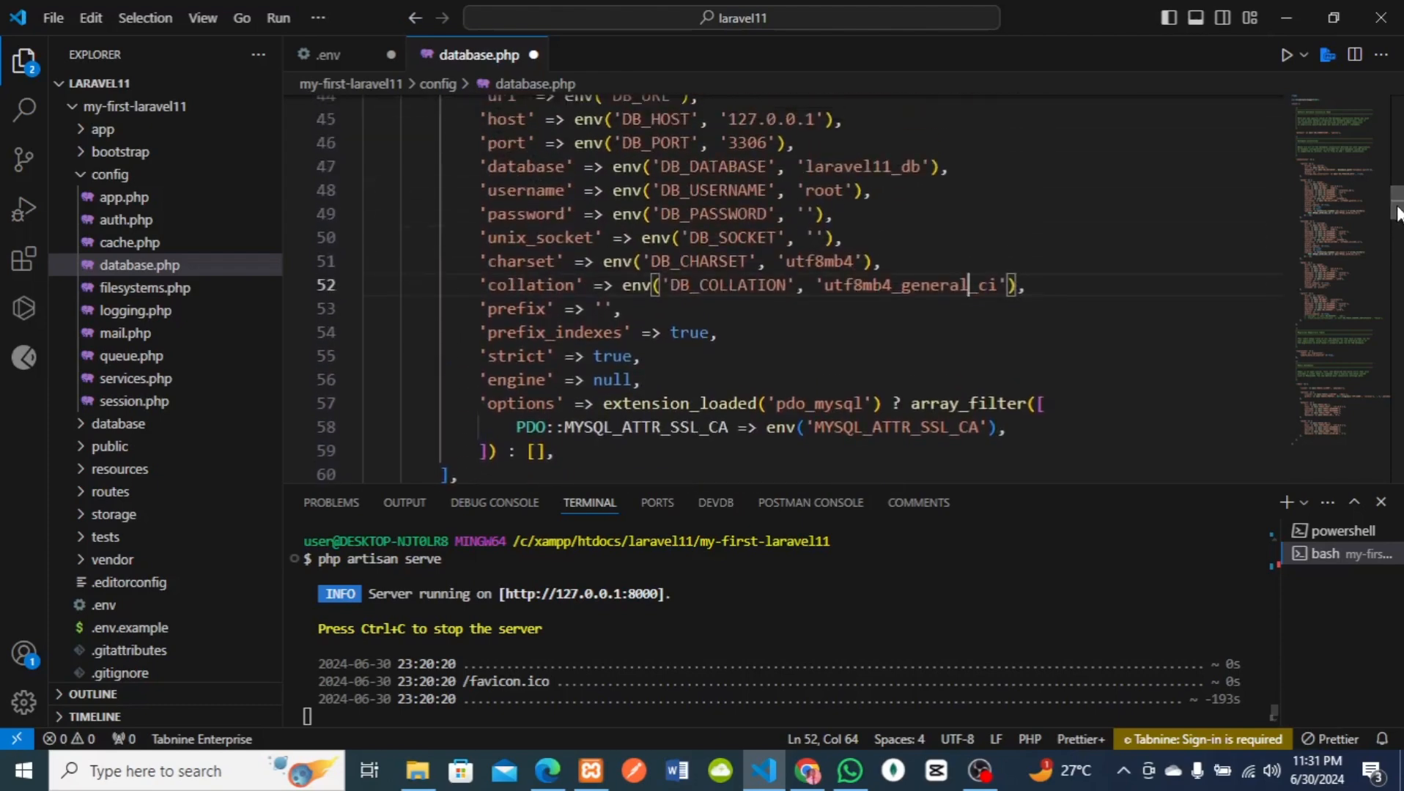
left_click(53, 16)
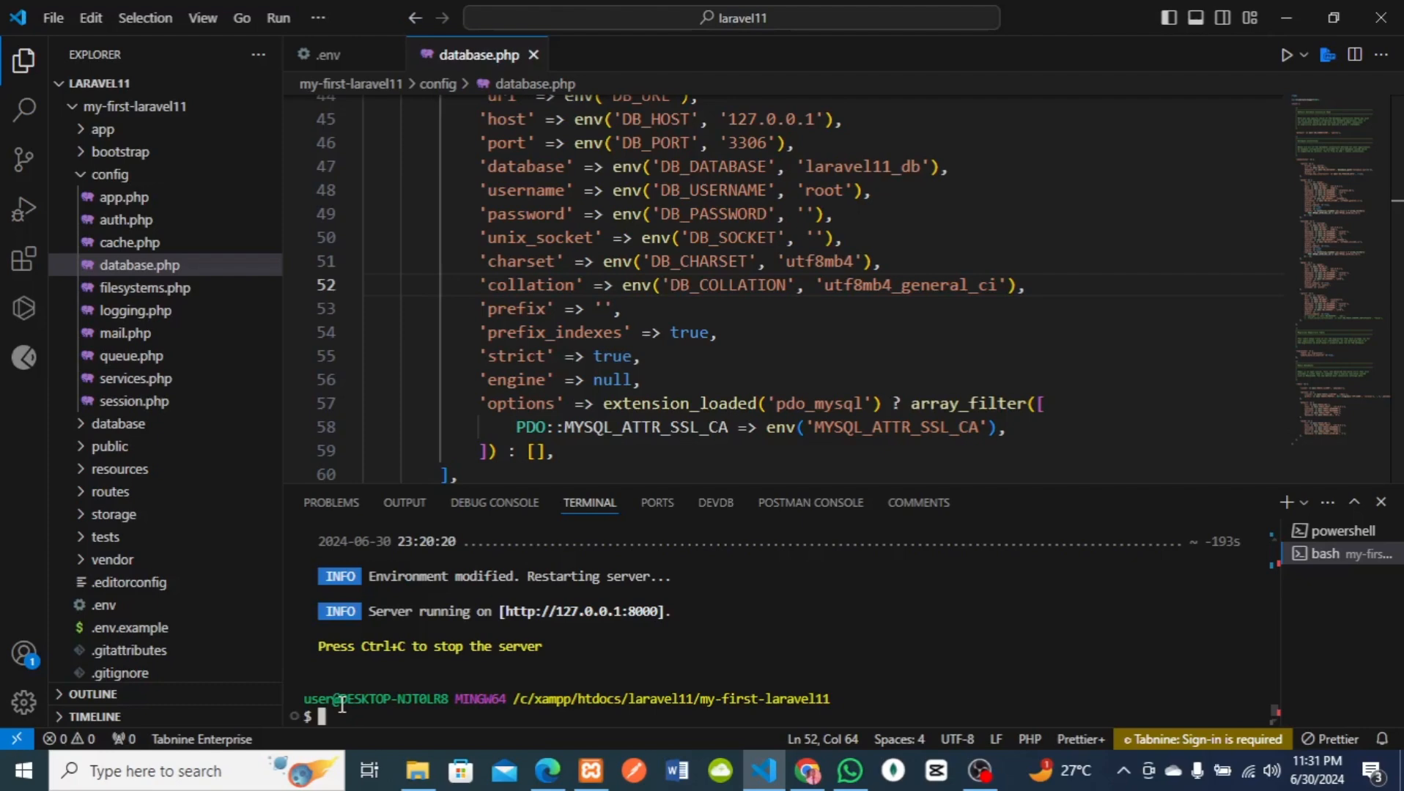
- Run php artisan migrate to create the users, cache and jobs tables
type("php artisan")
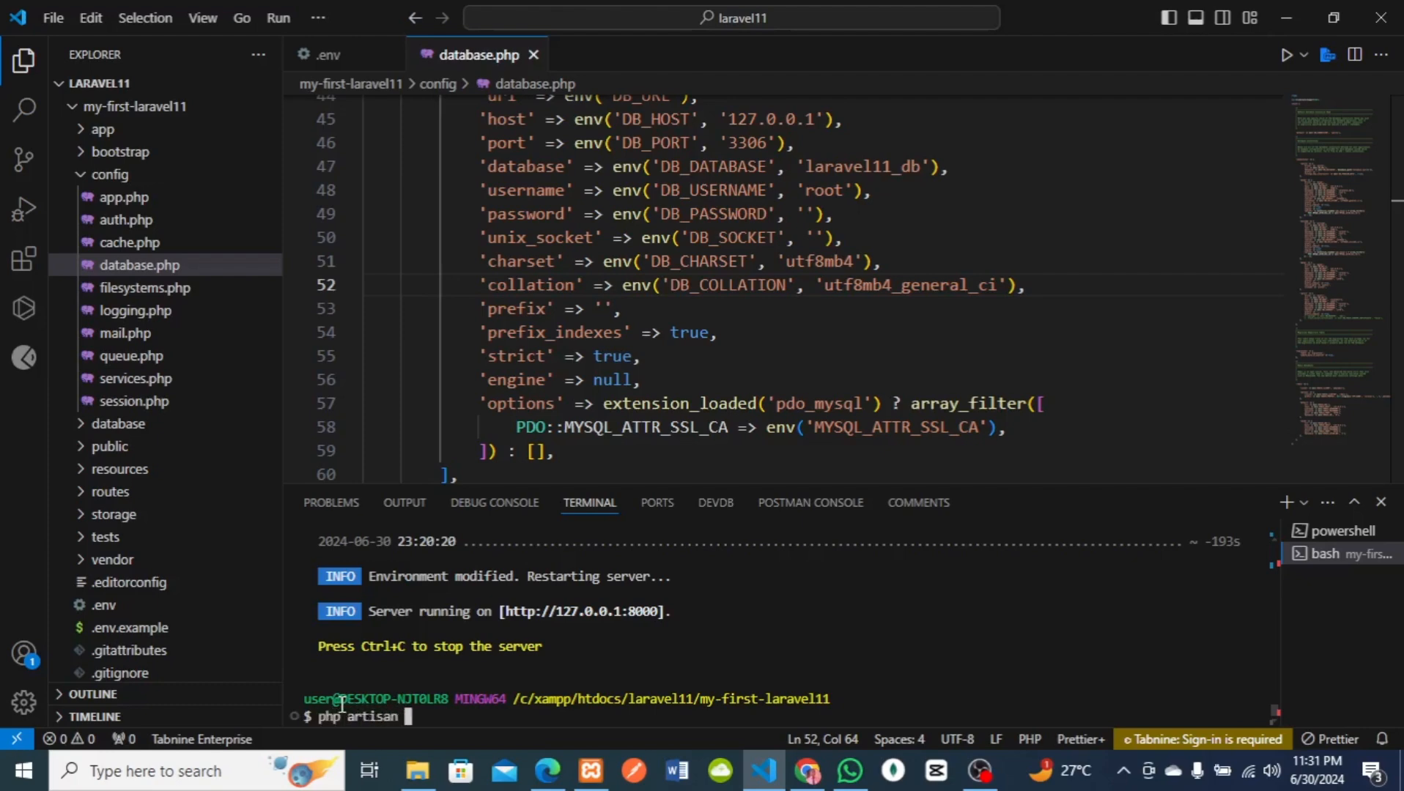
type("migrat")
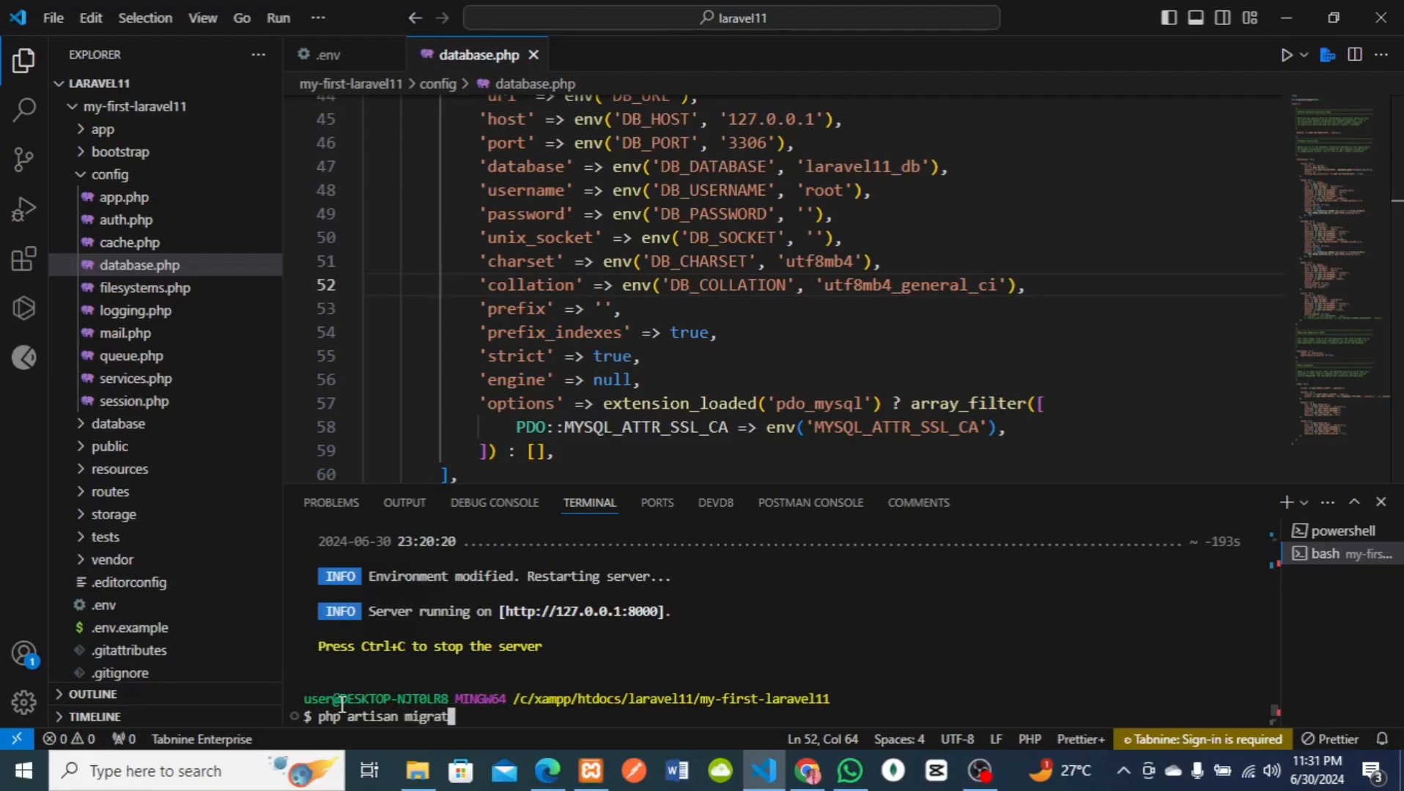
key("Enter")
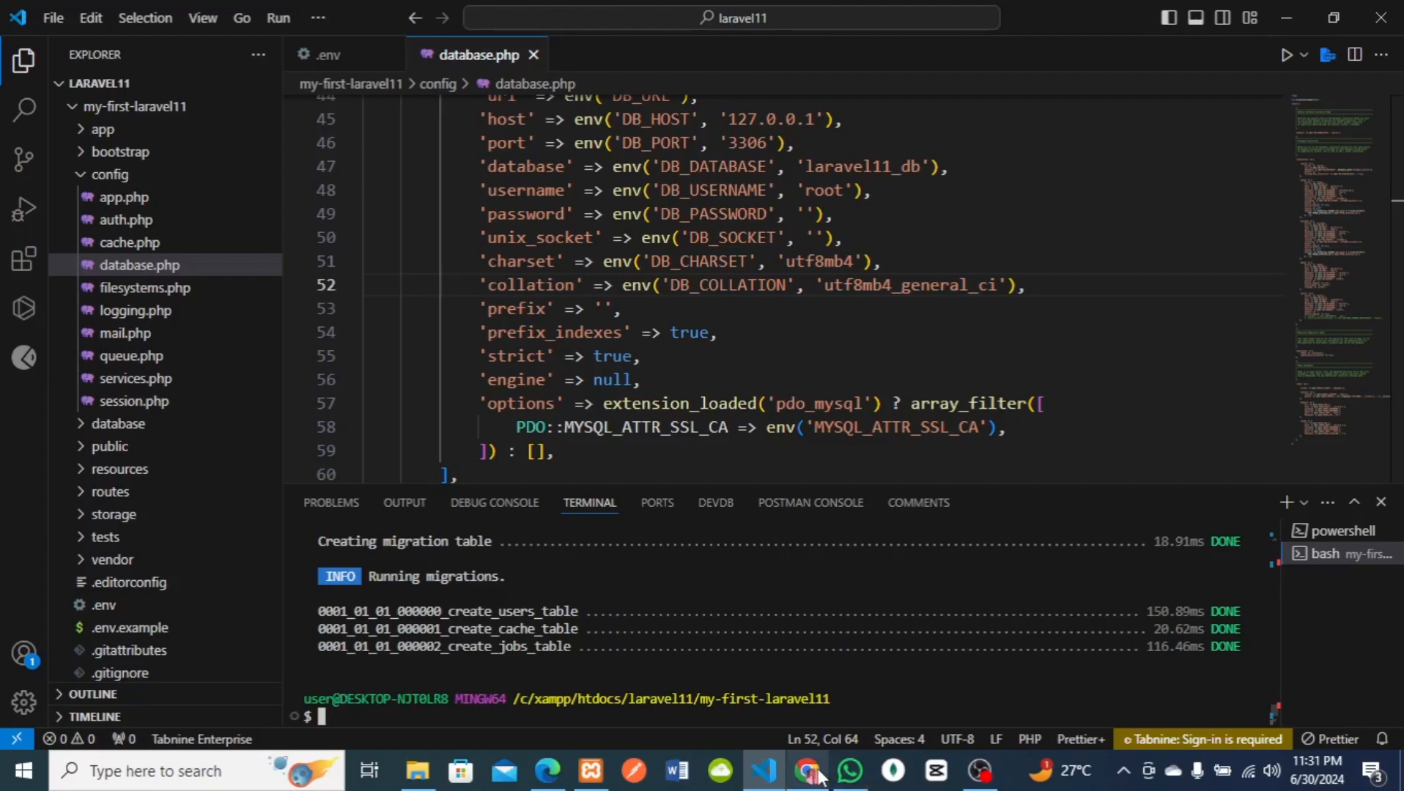
- View the empty users table among the nine migrated tables in laravel11_db
left_click(804, 769)
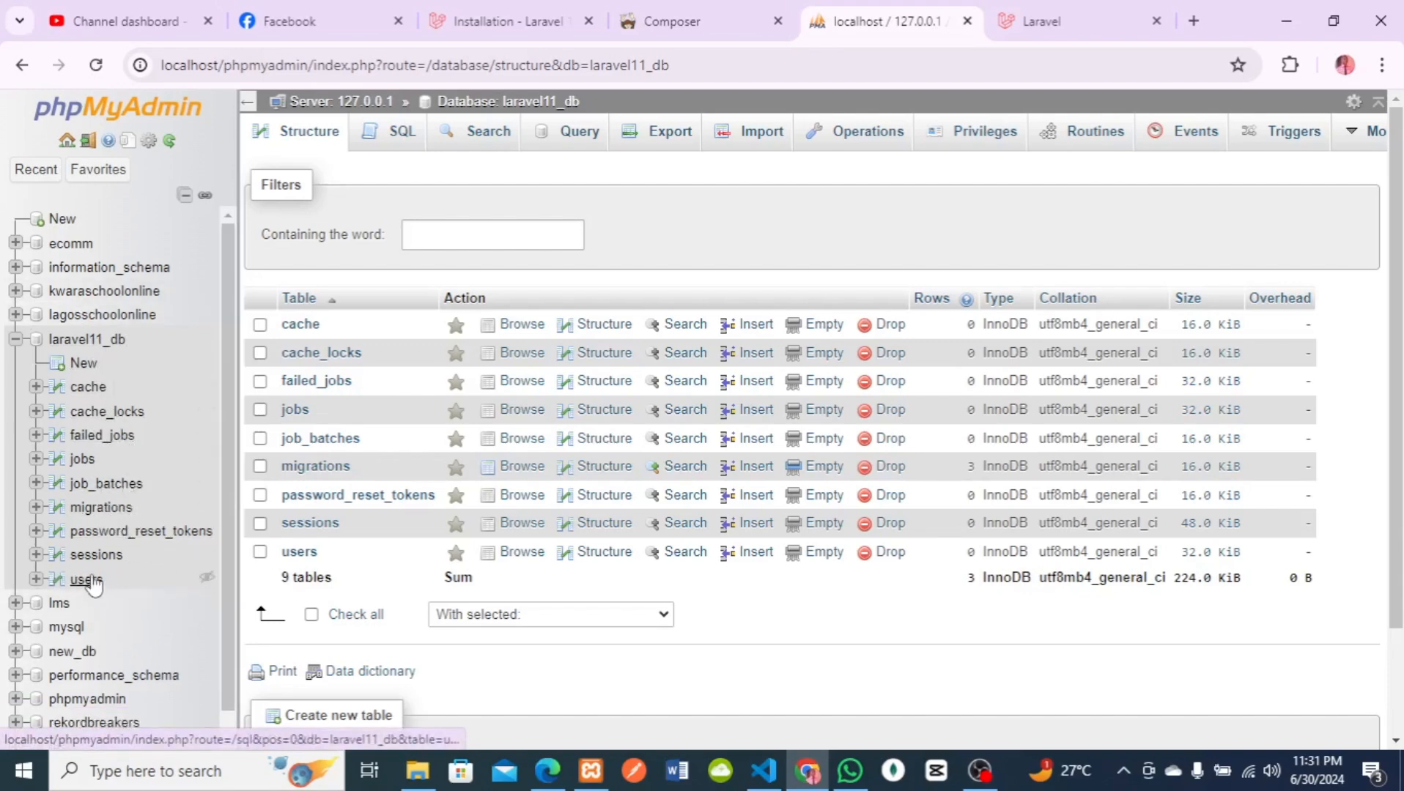
left_click(82, 578)
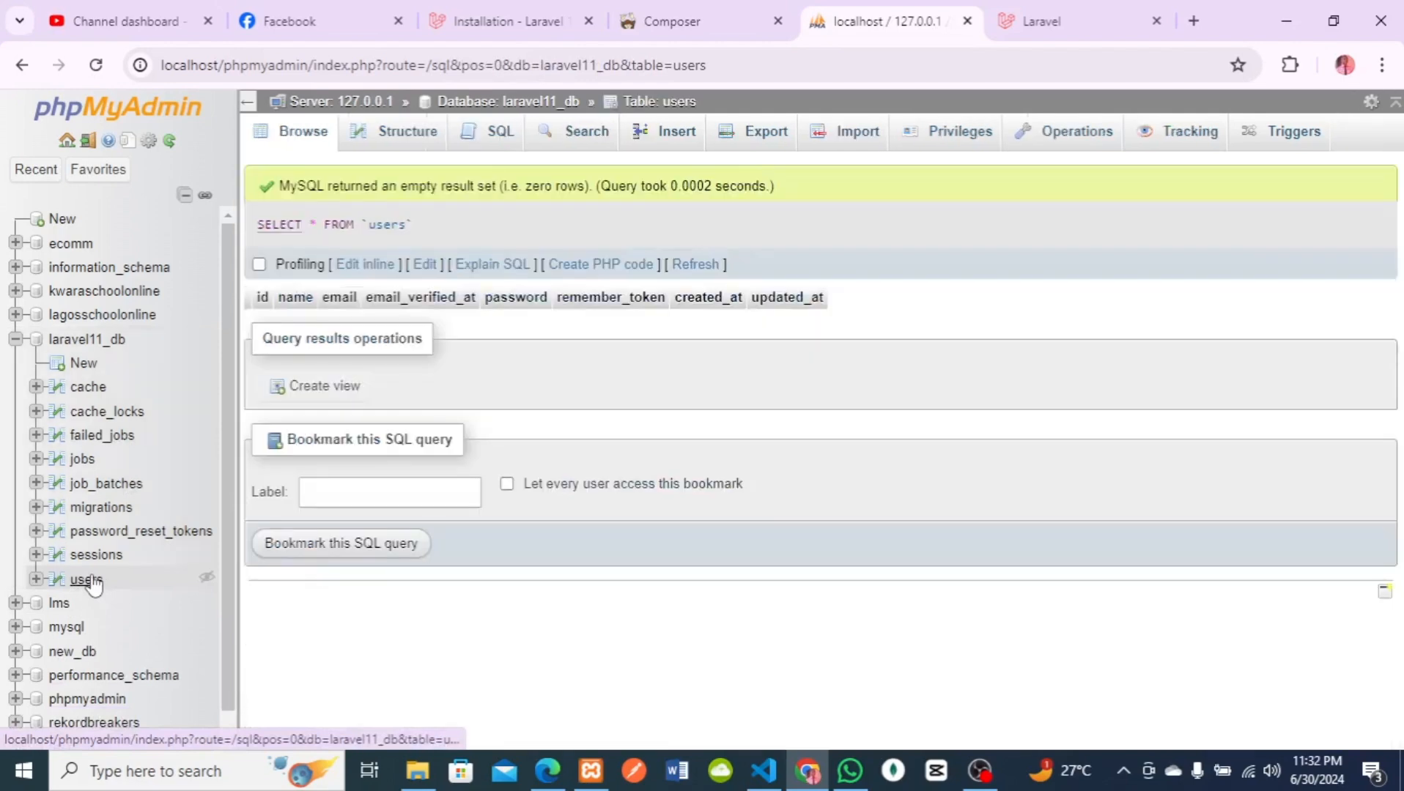